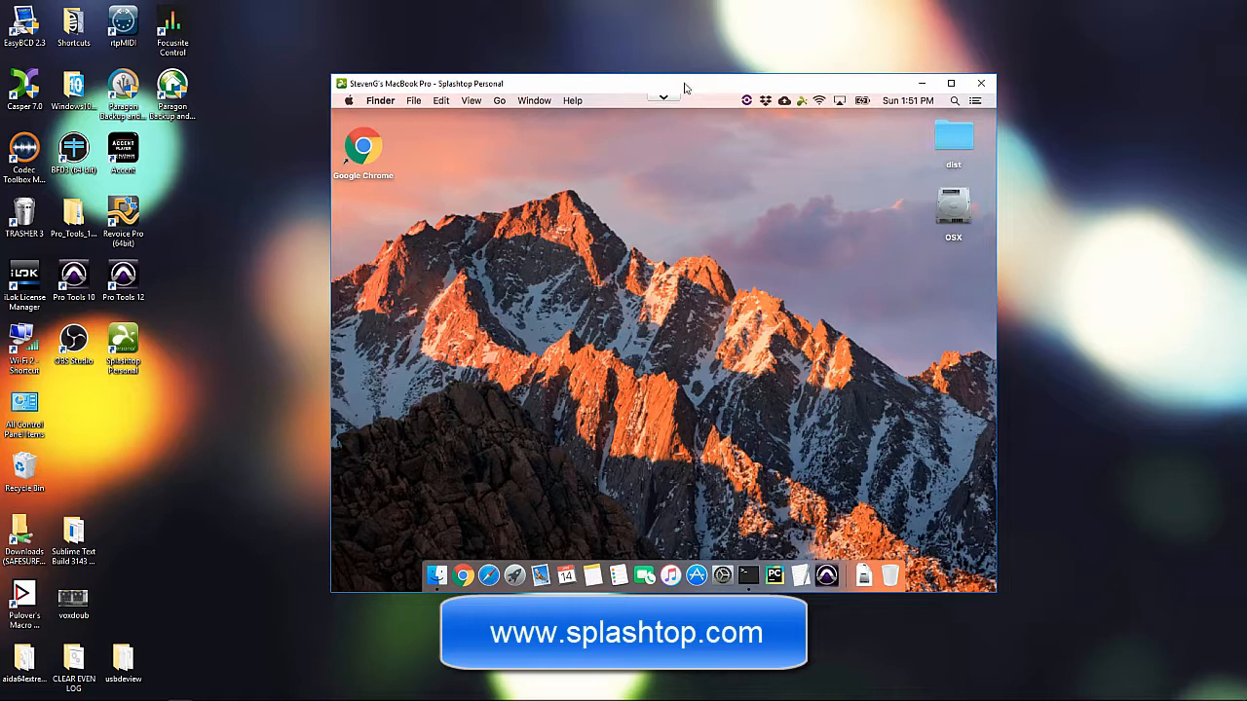
Navigate to splashtop.com and open the Splashtop Personal product page.
{"action": "left_click_drag", "start_coordinate": [662, 82], "coordinate": [1130, 81]}
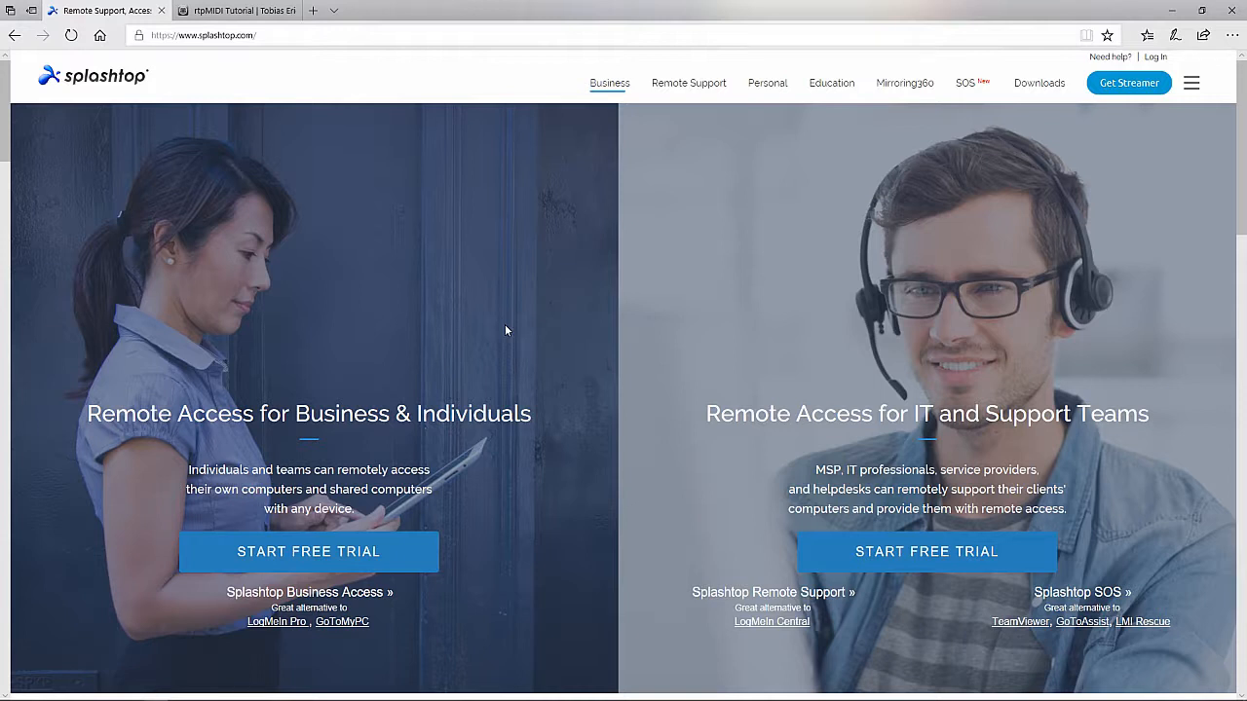
{"action": "mouse_move", "coordinate": [658, 128]}
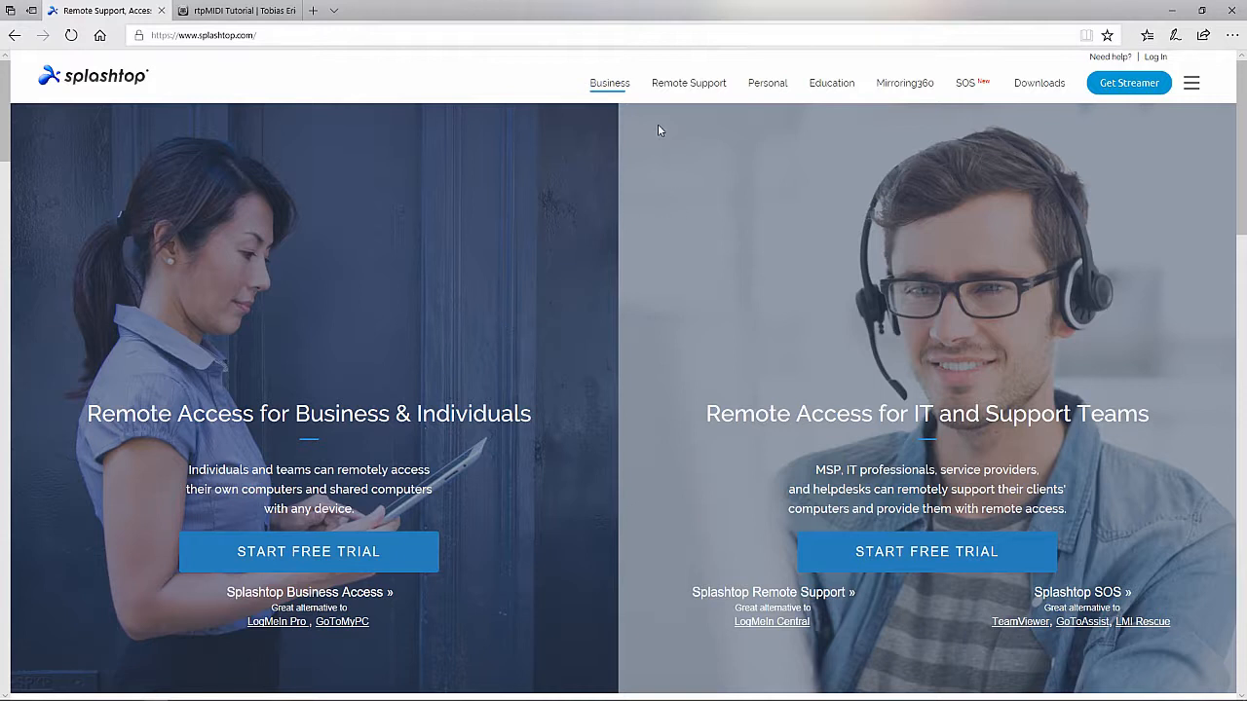
{"action": "left_click", "coordinate": [768, 82]}
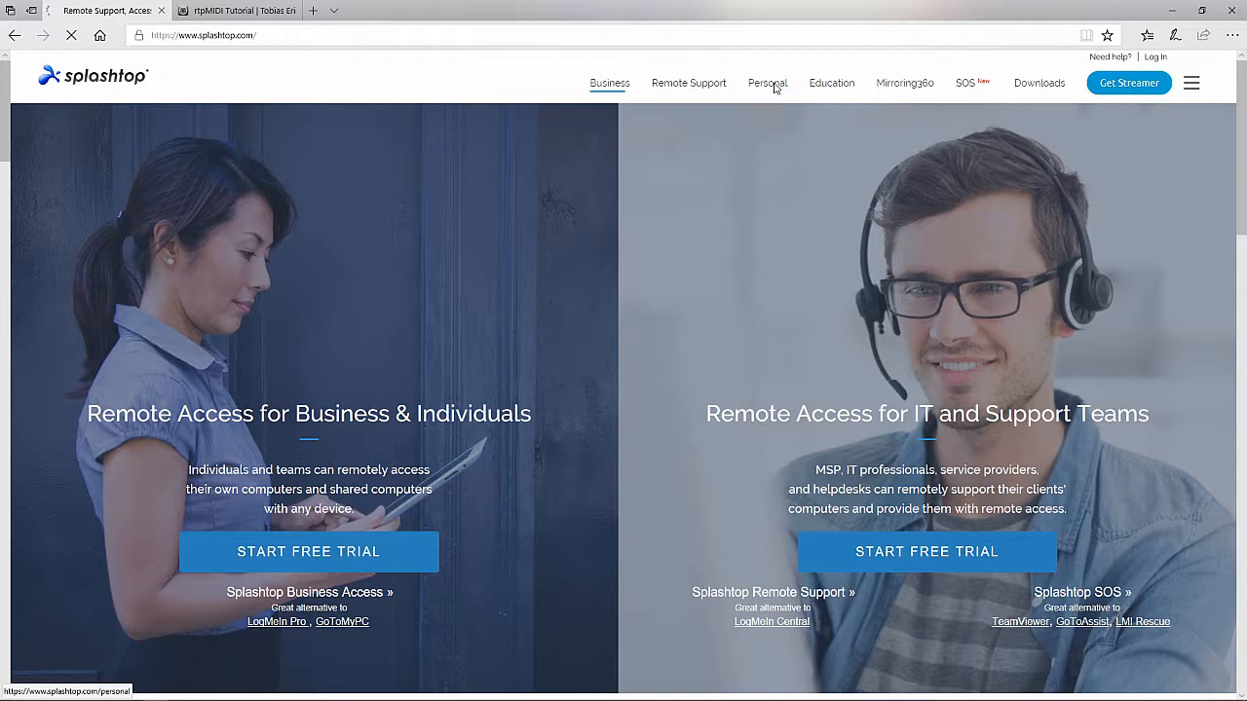
{"action": "left_click", "coordinate": [768, 82]}
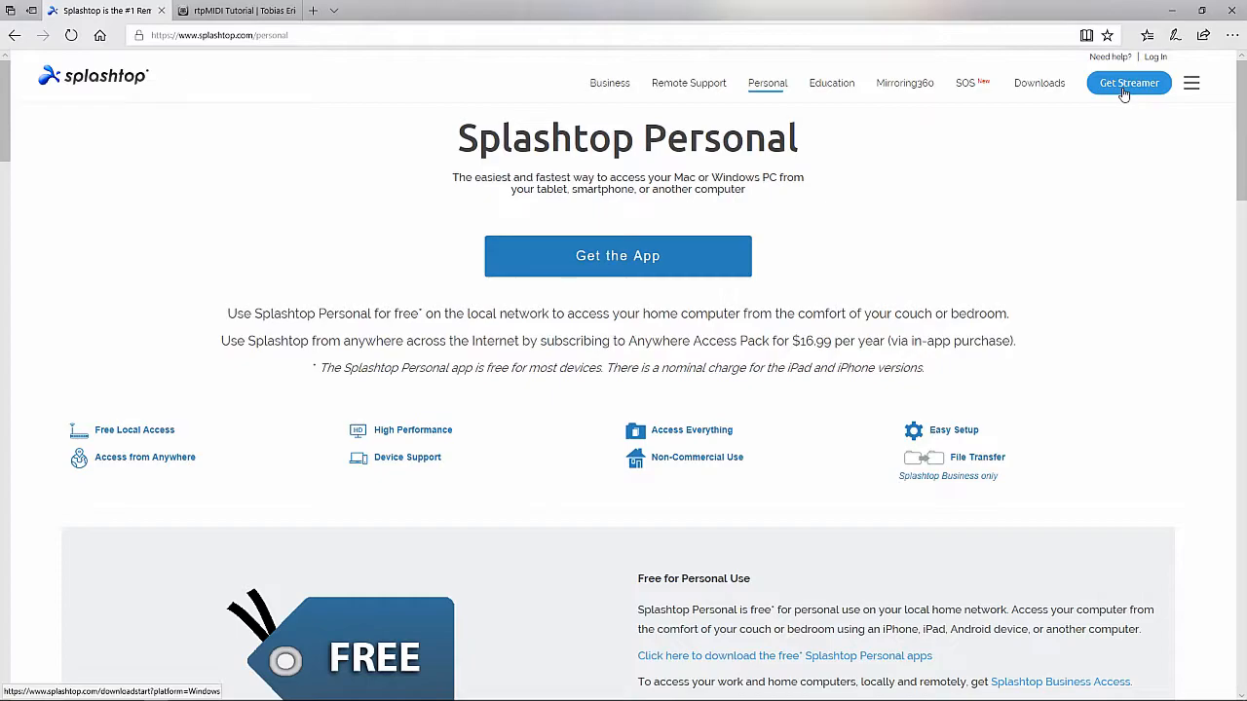
{"action": "left_click", "coordinate": [238, 11]}
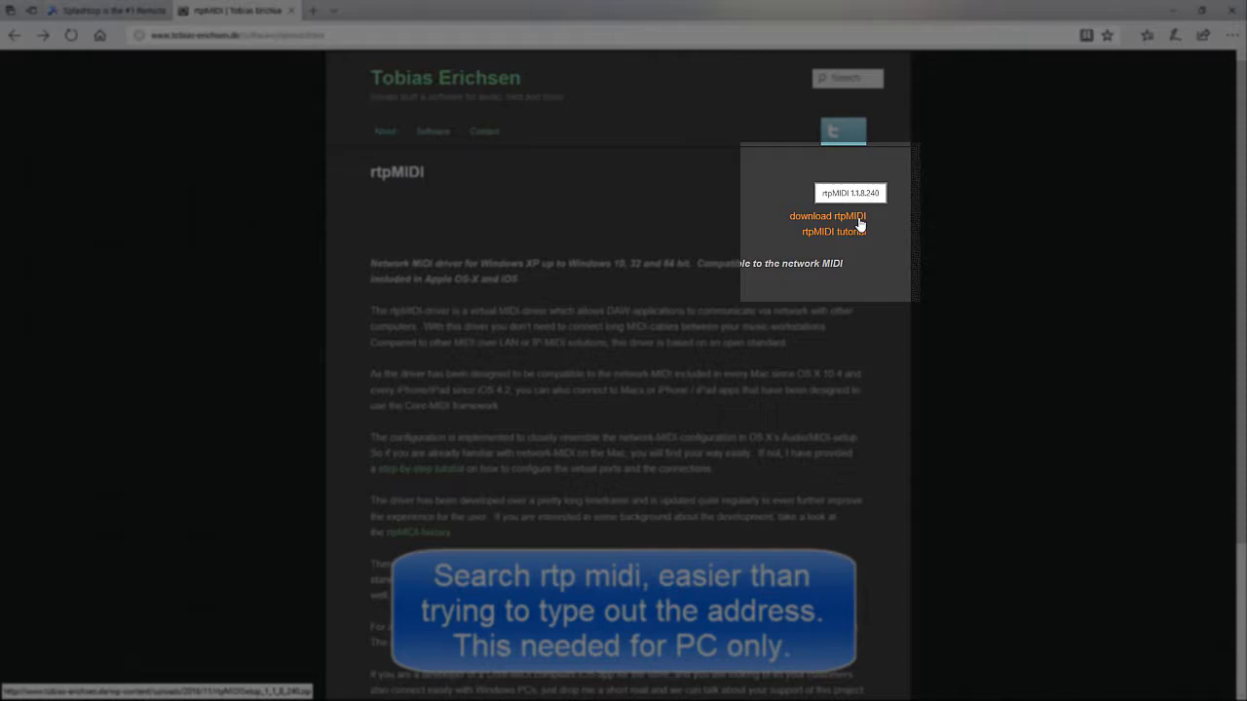
Open the rtpMIDI tutorial page and scroll down to its Installation section.
{"action": "left_click", "coordinate": [826, 214]}
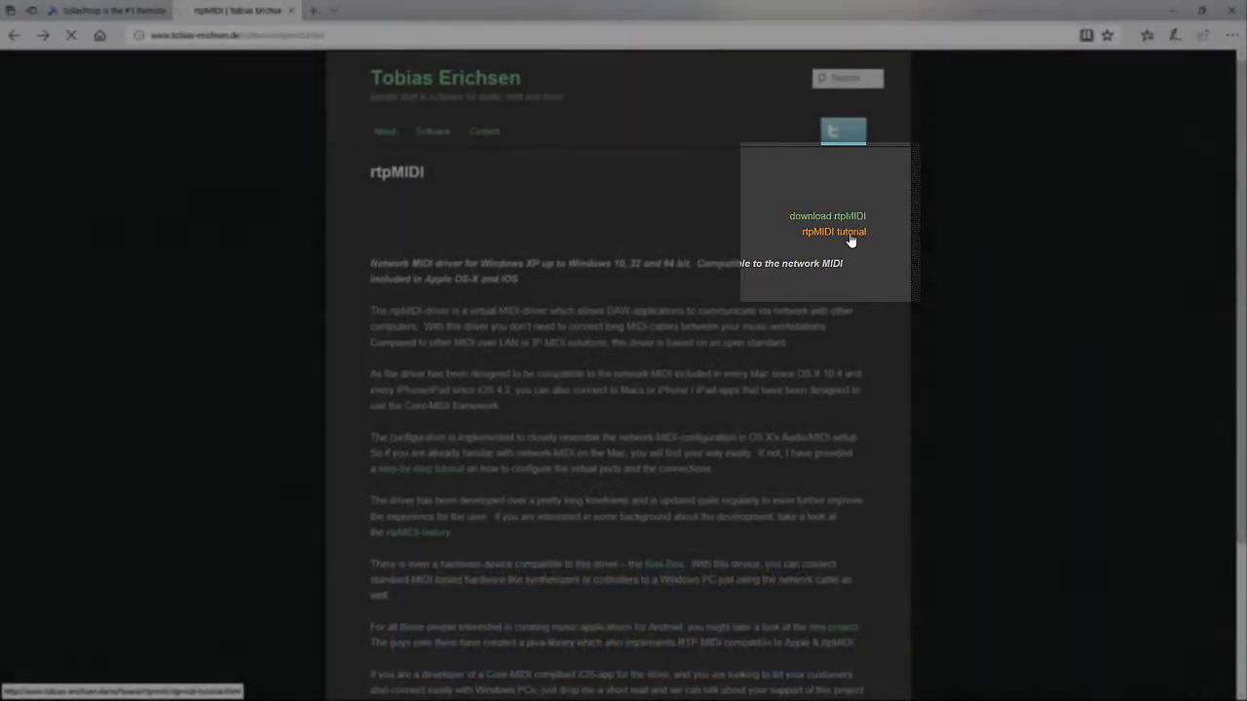
{"action": "left_click", "coordinate": [834, 232]}
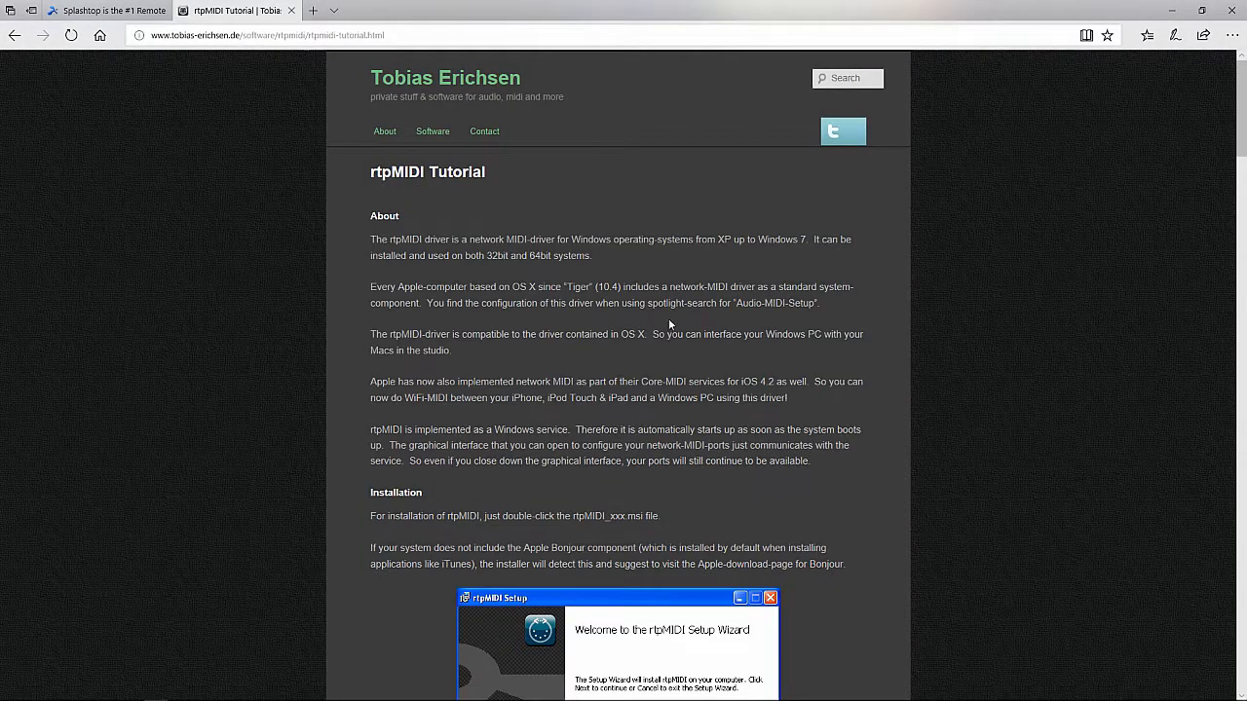
{"action": "scroll", "scroll_direction": "down", "scroll_amount": 3}
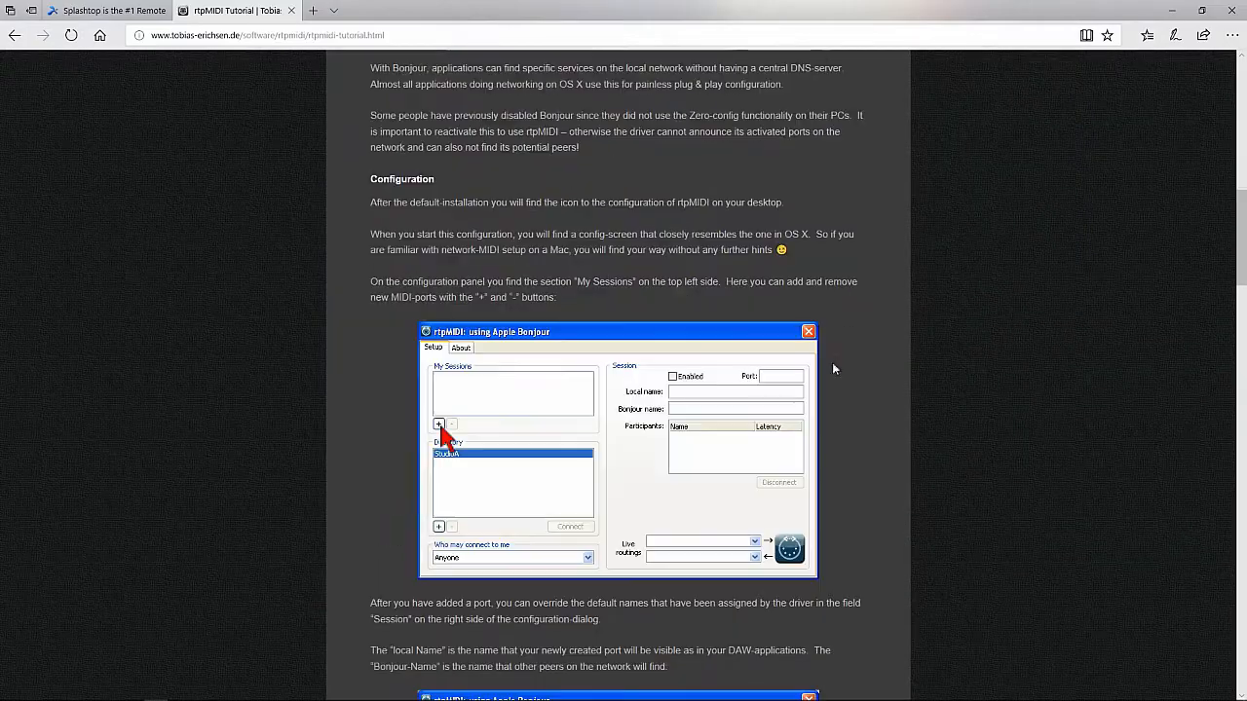
{"action": "scroll", "scroll_direction": "down", "scroll_amount": 3}
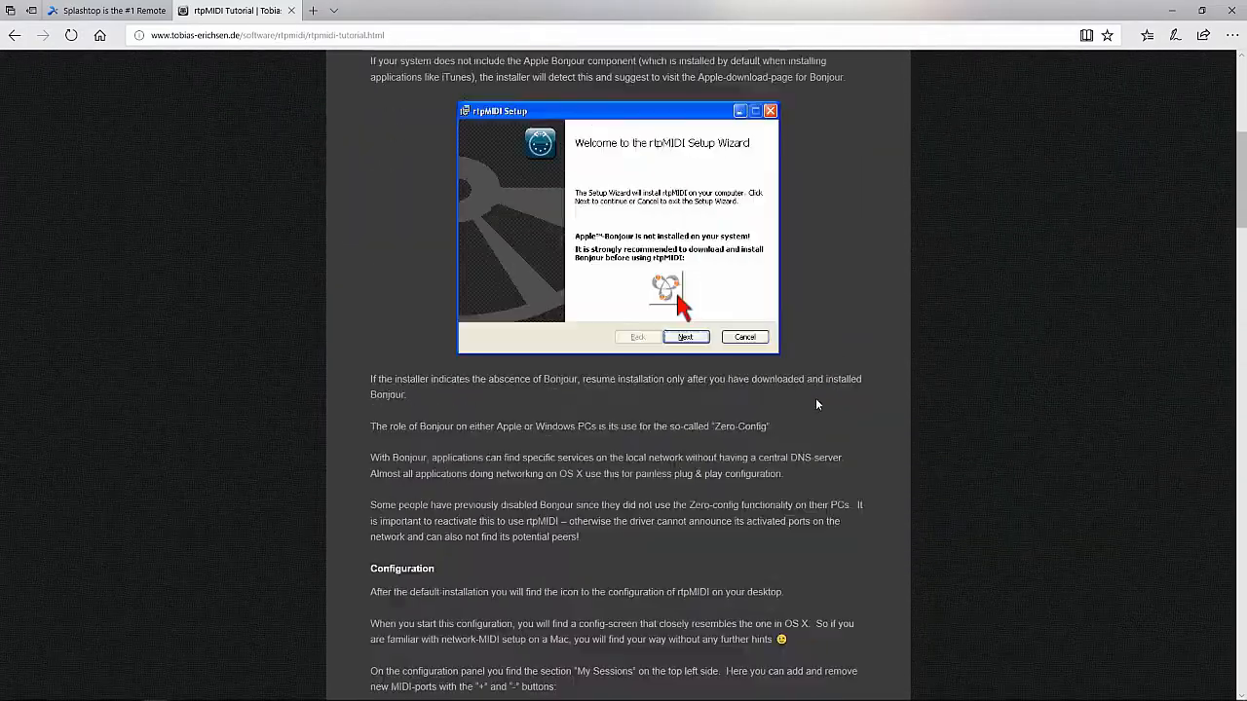
{"action": "scroll", "scroll_direction": "down", "scroll_amount": 3}
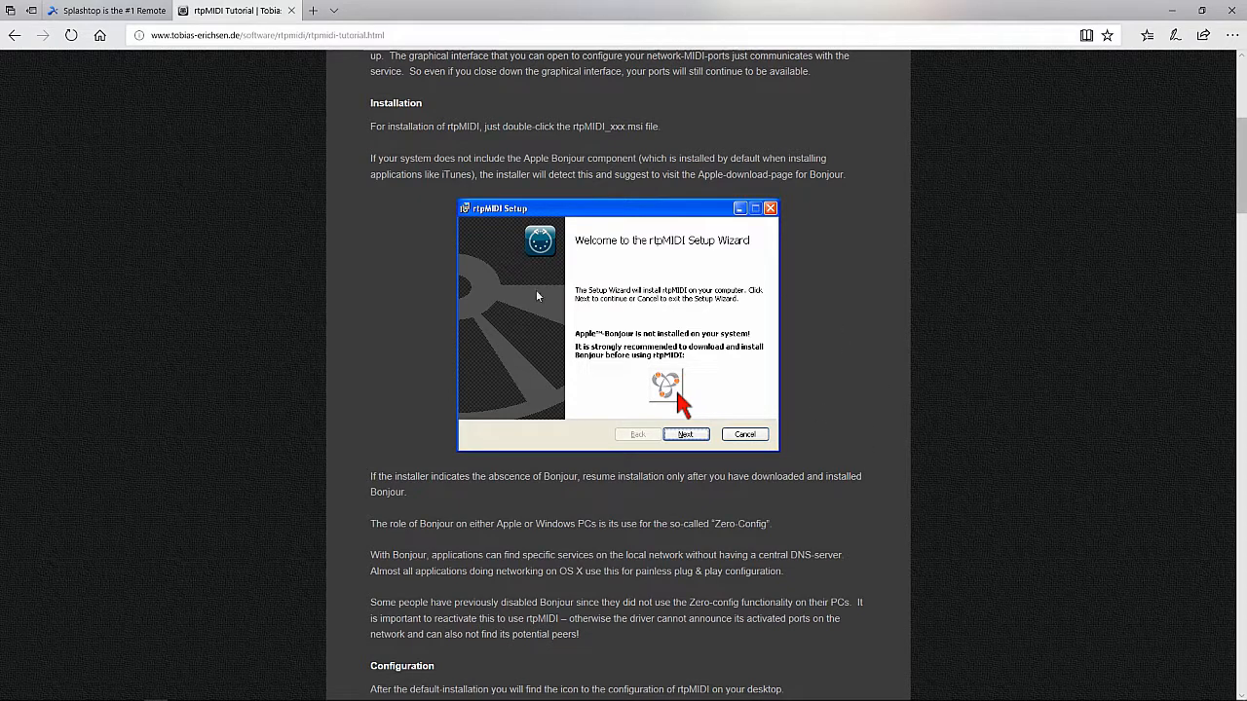
{"action": "mouse_move", "coordinate": [717, 281]}
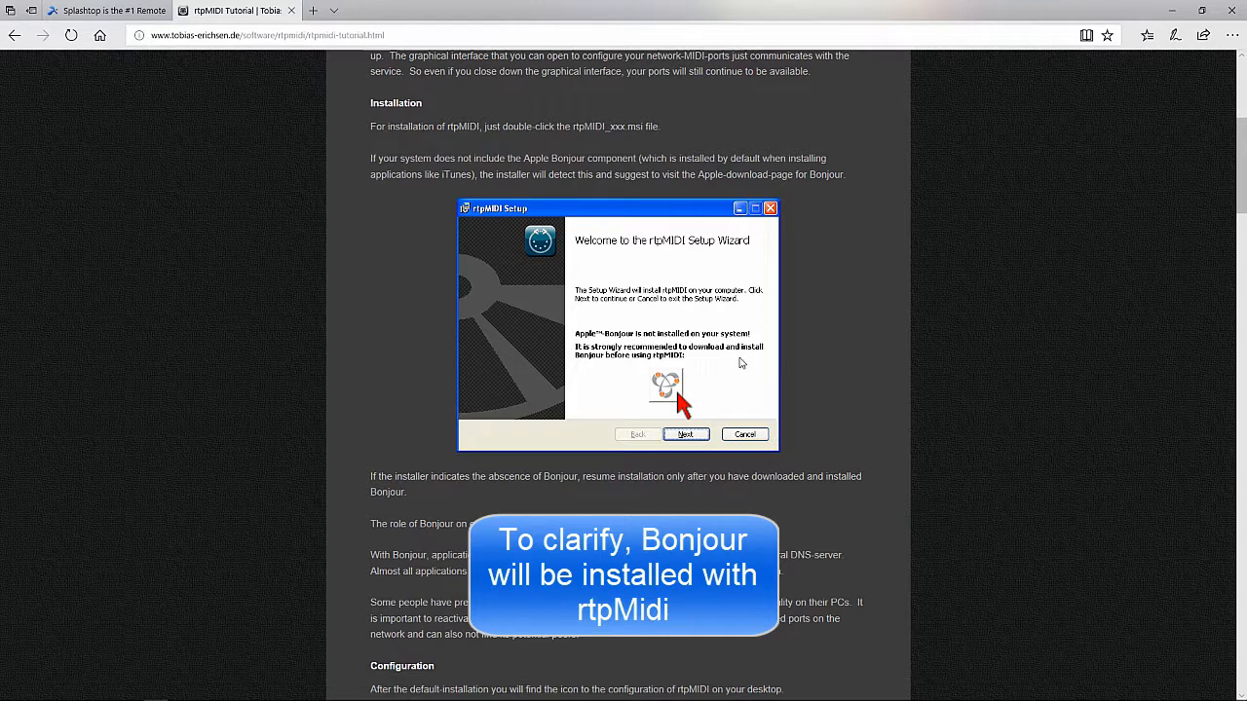
{"action": "mouse_move", "coordinate": [612, 374]}
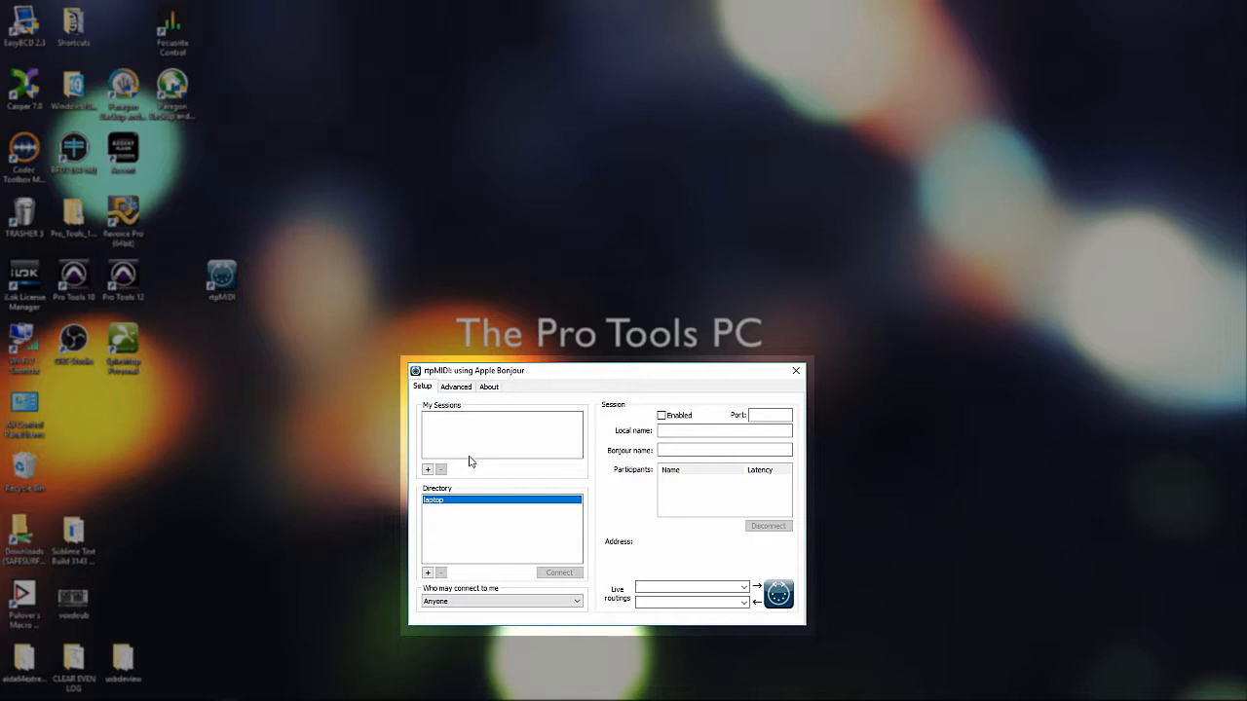
{"action": "mouse_move", "coordinate": [444, 510]}
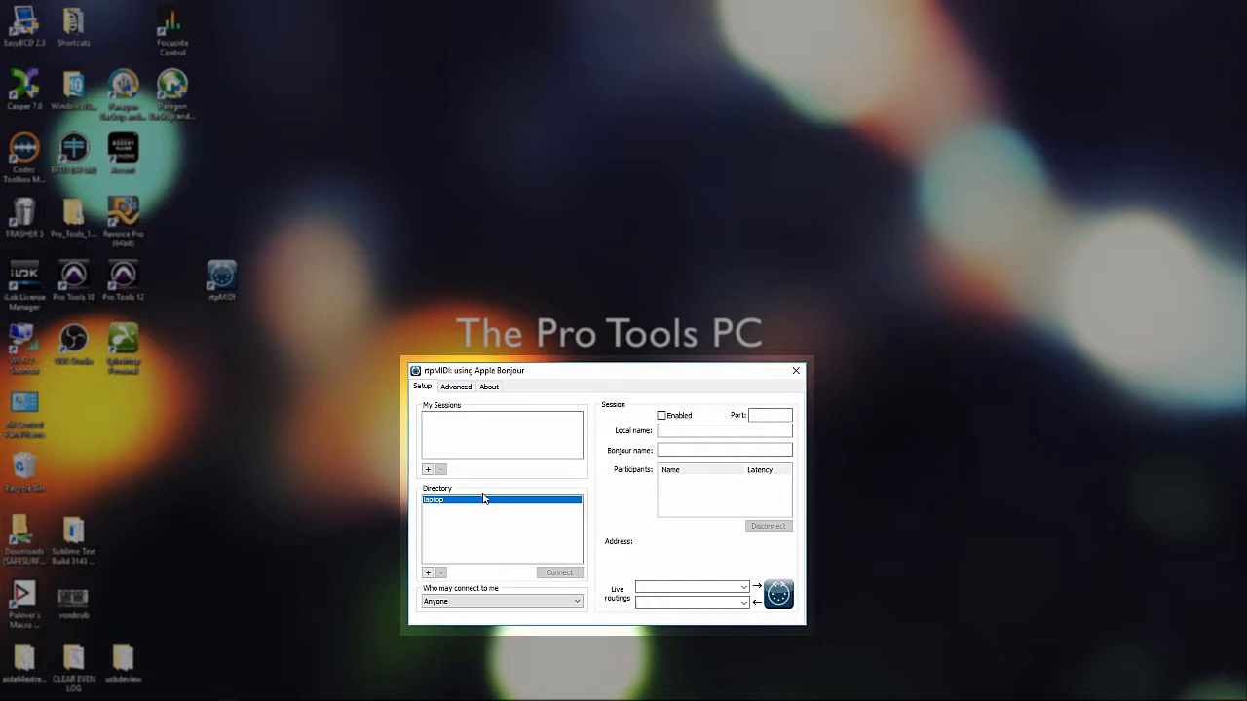
{"action": "mouse_move", "coordinate": [464, 421]}
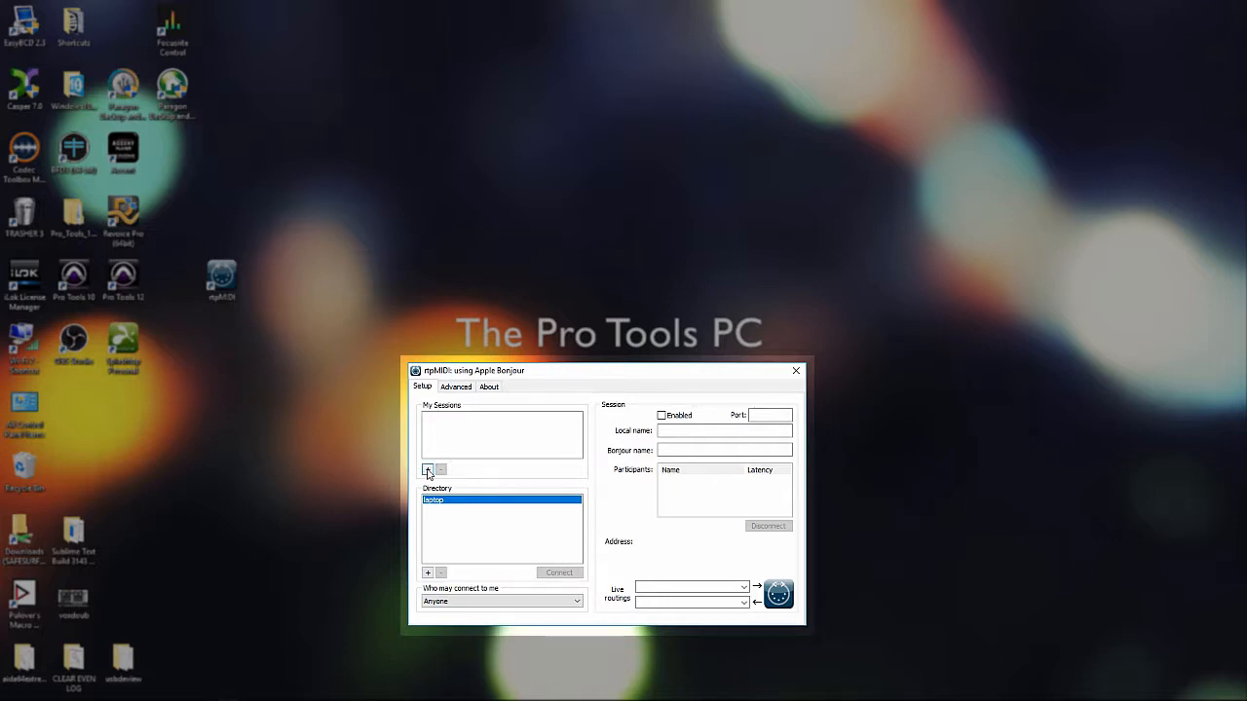
Add a new rtpMIDI session named ProToolsPC2 and tick Enabled.
{"action": "left_click", "coordinate": [427, 470]}
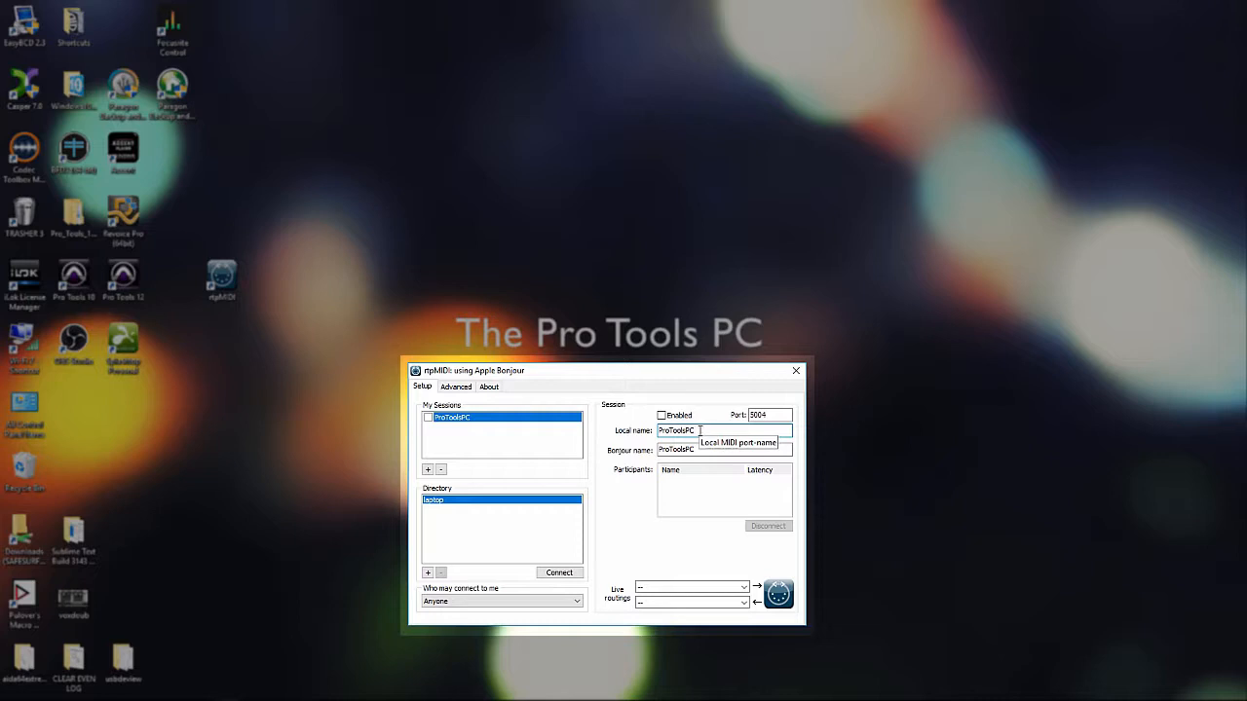
{"action": "type", "text": "2"}
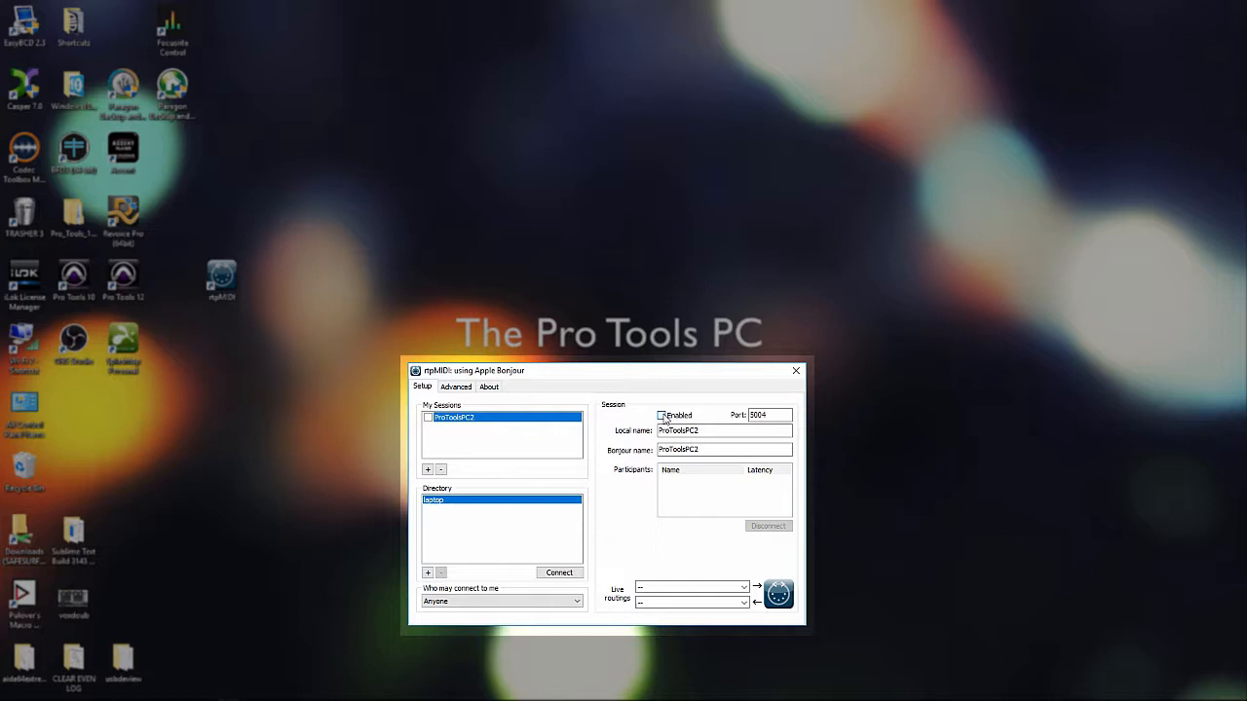
{"action": "left_click", "coordinate": [662, 415]}
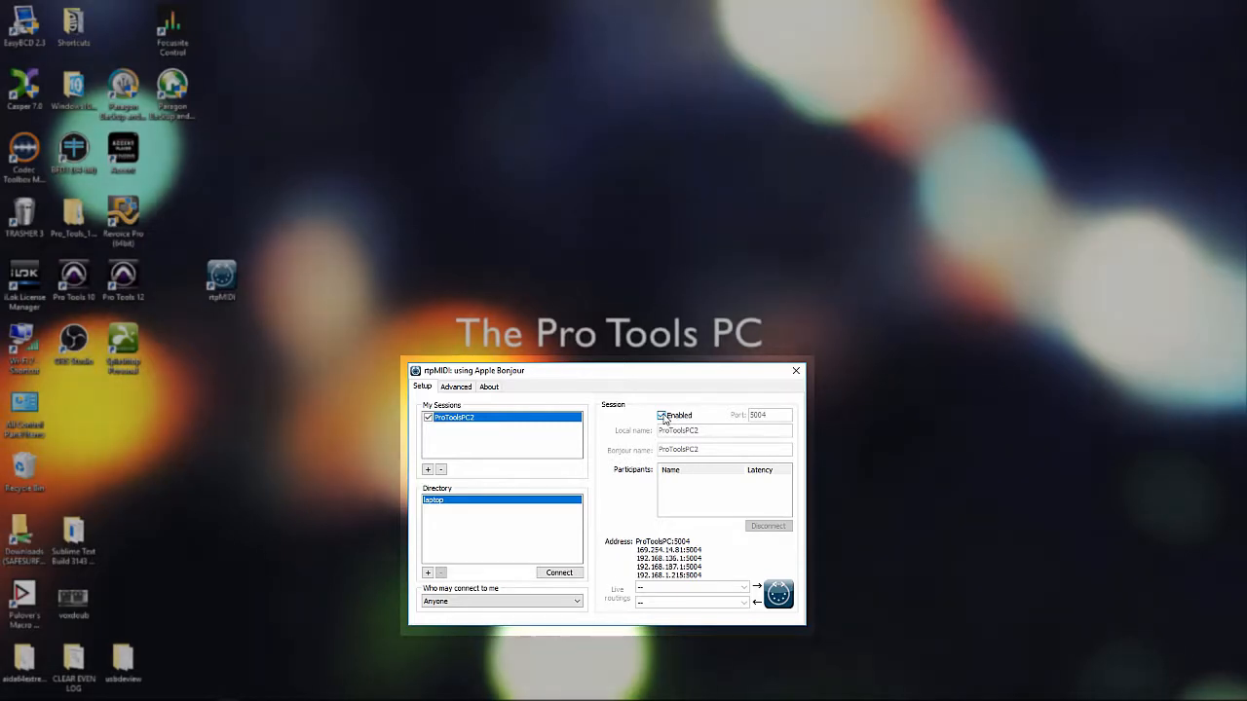
Launch Audio MIDI Setup on the Mac and open its MIDI Network Setup window.
{"action": "left_click_drag", "start_coordinate": [604, 371], "coordinate": [212, 409]}
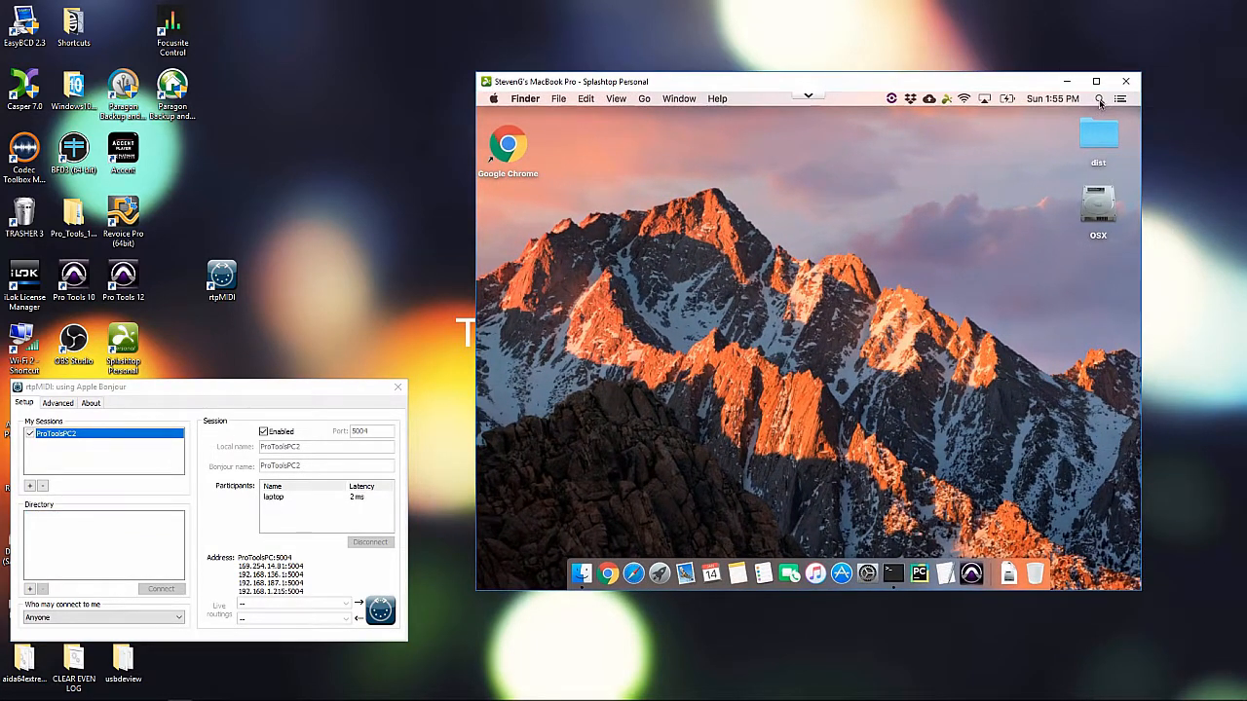
{"action": "left_click", "coordinate": [1099, 97]}
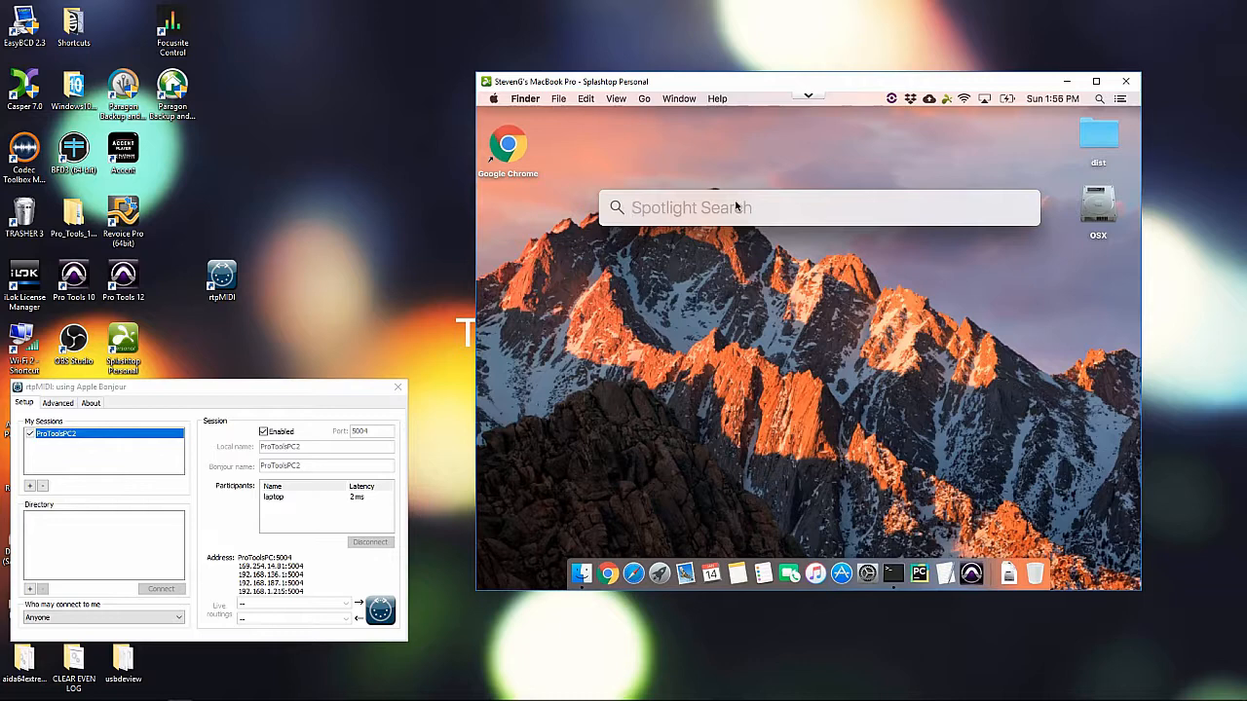
{"action": "type", "text": "audio MIDI Setup"}
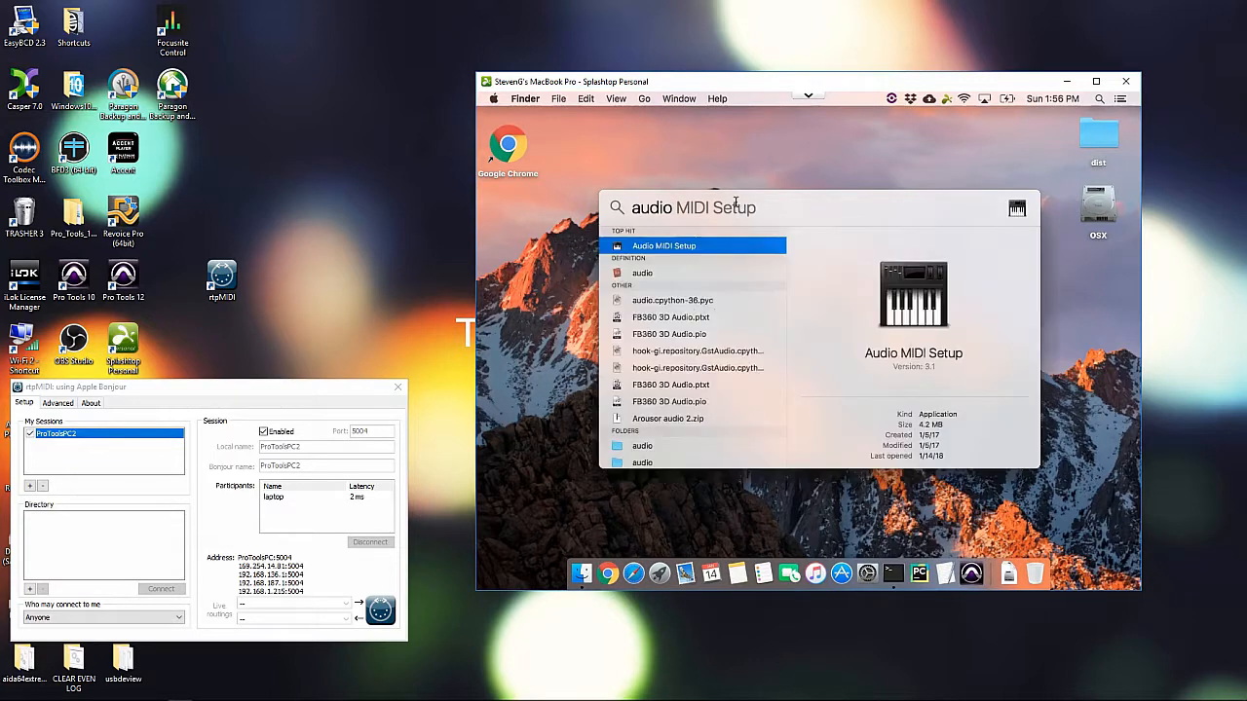
{"action": "left_click", "coordinate": [663, 246]}
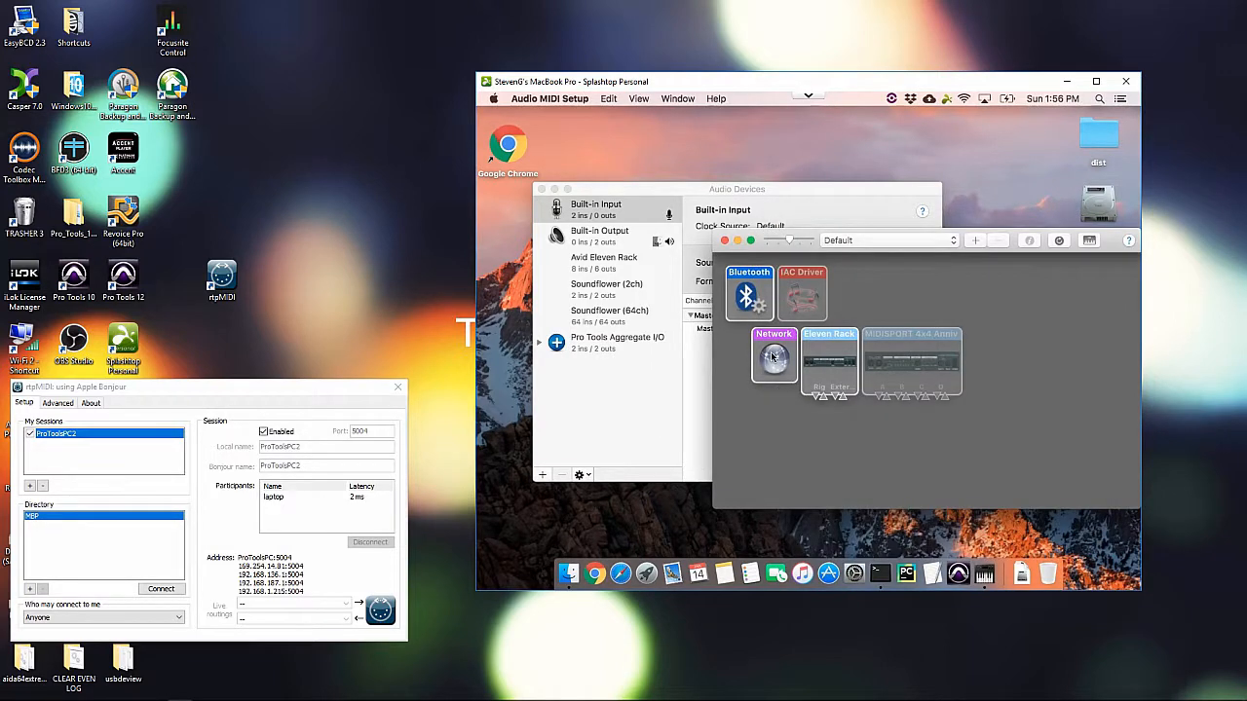
{"action": "double_click", "coordinate": [774, 354]}
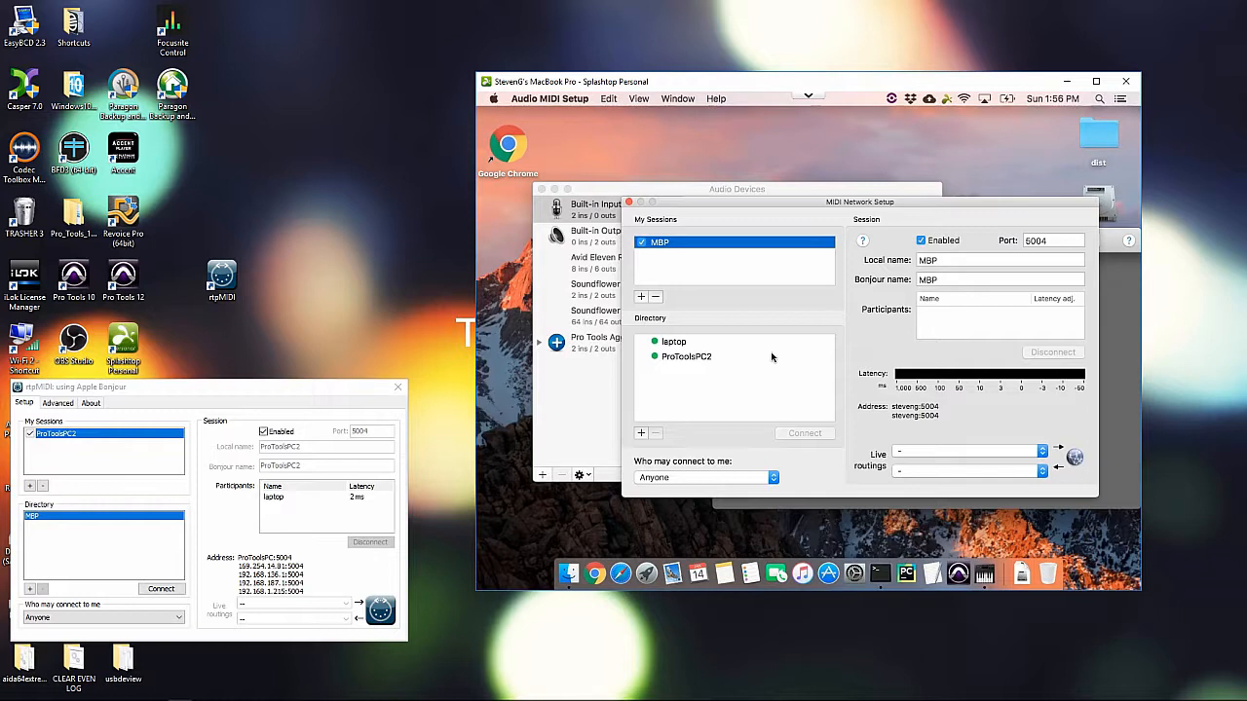
{"action": "mouse_move", "coordinate": [797, 456]}
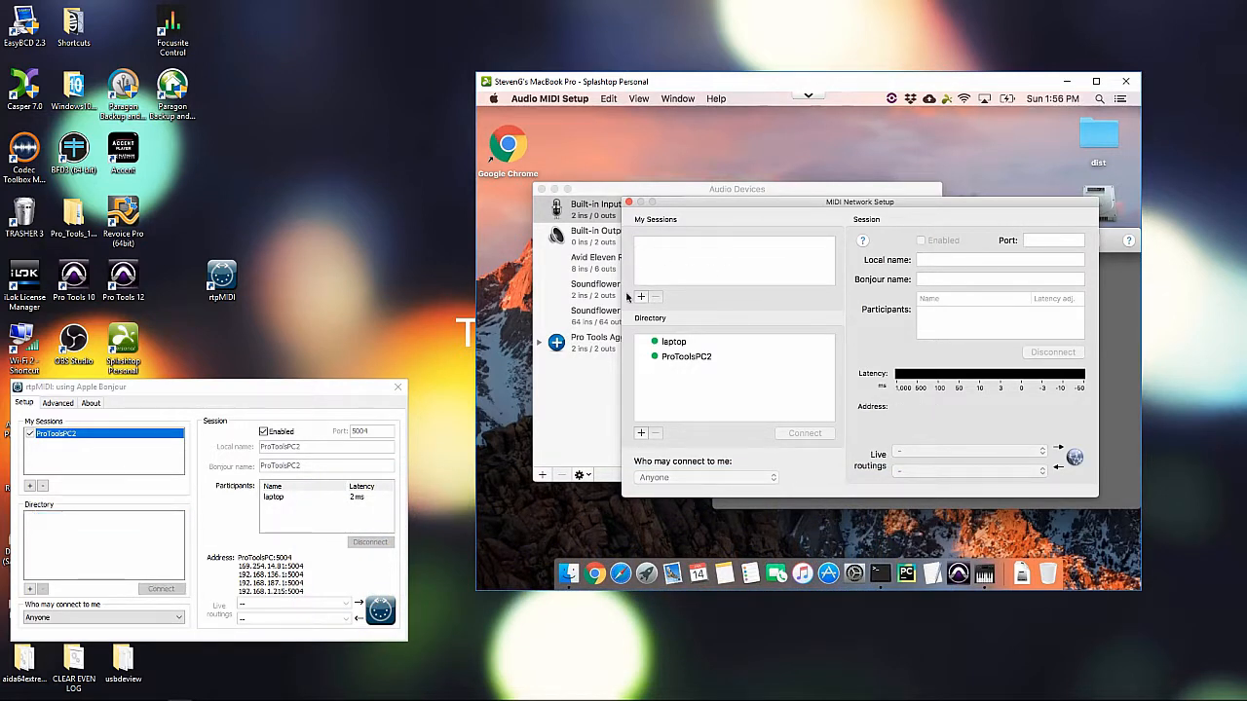
Add a network session with local and Bonjour name MBPO and tick Enabled.
{"action": "left_click", "coordinate": [641, 296]}
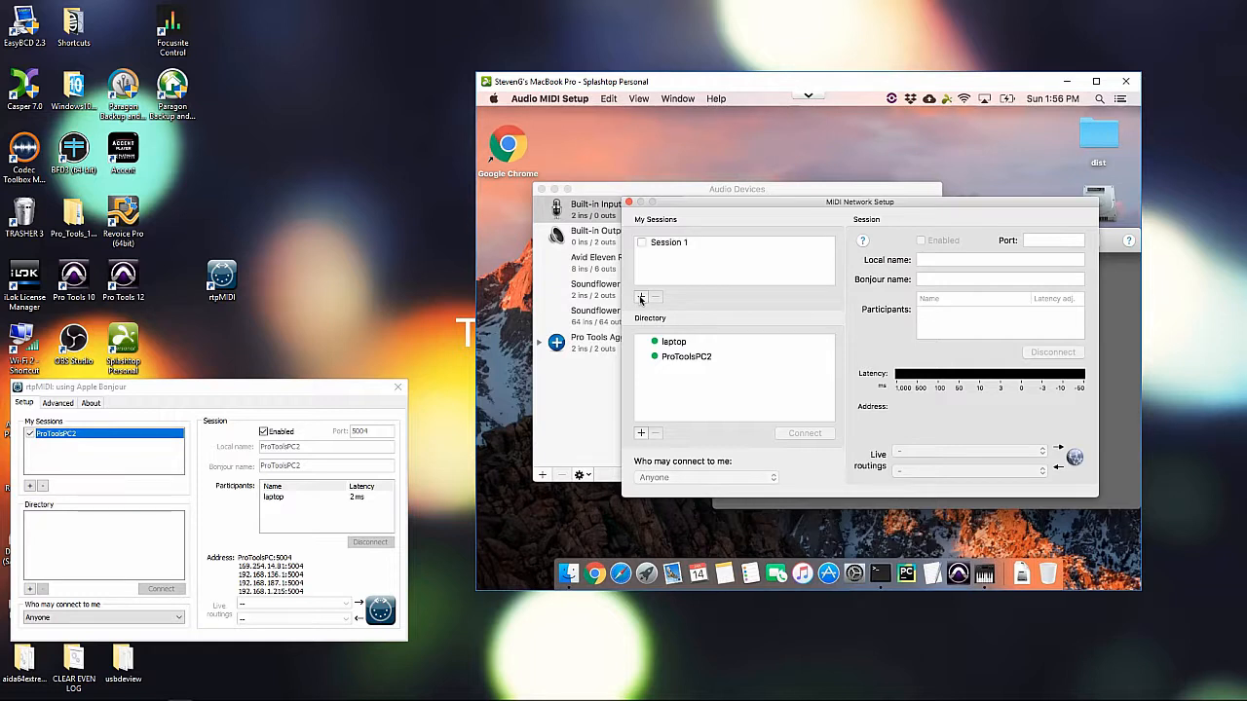
{"action": "left_click", "coordinate": [670, 242]}
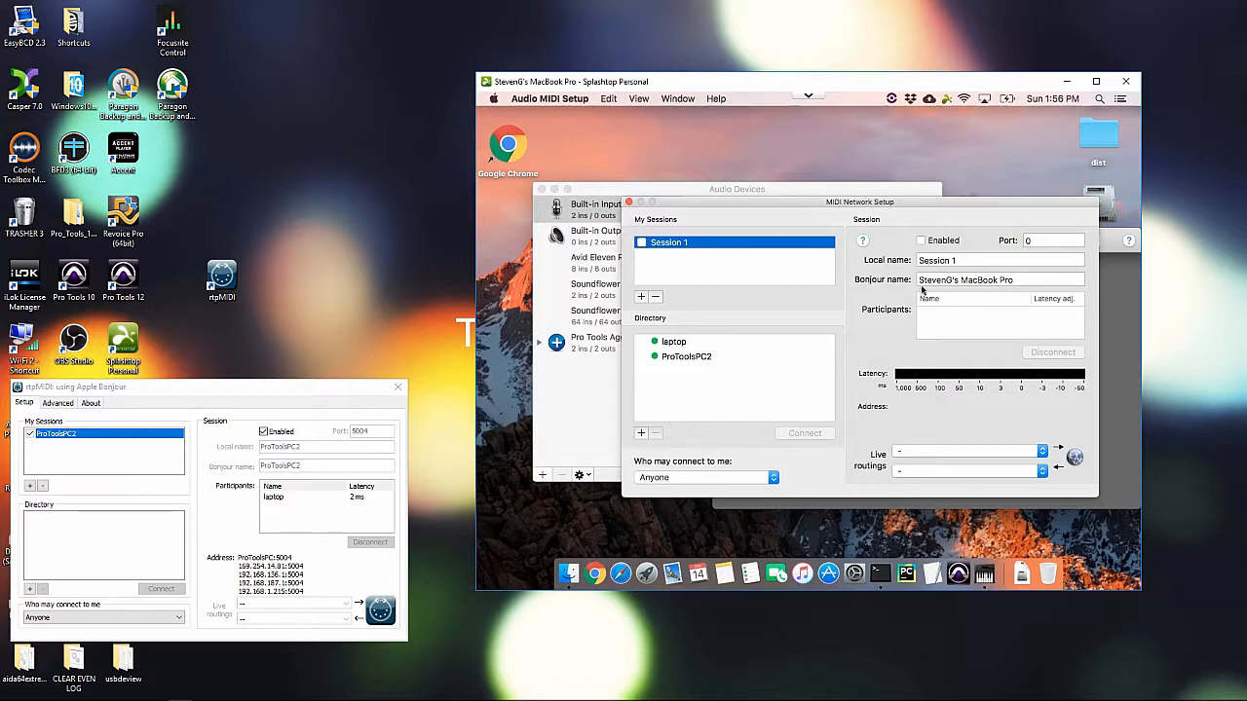
{"action": "left_click", "coordinate": [998, 261]}
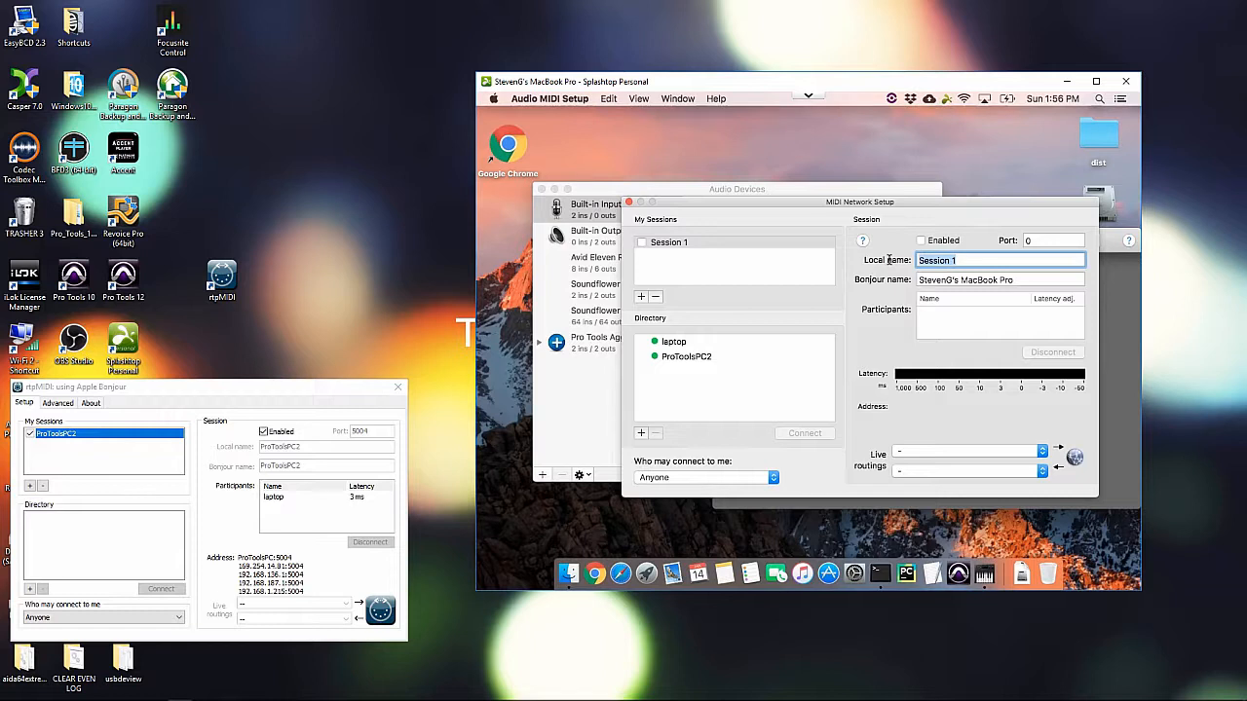
{"action": "type", "text": "MBPO"}
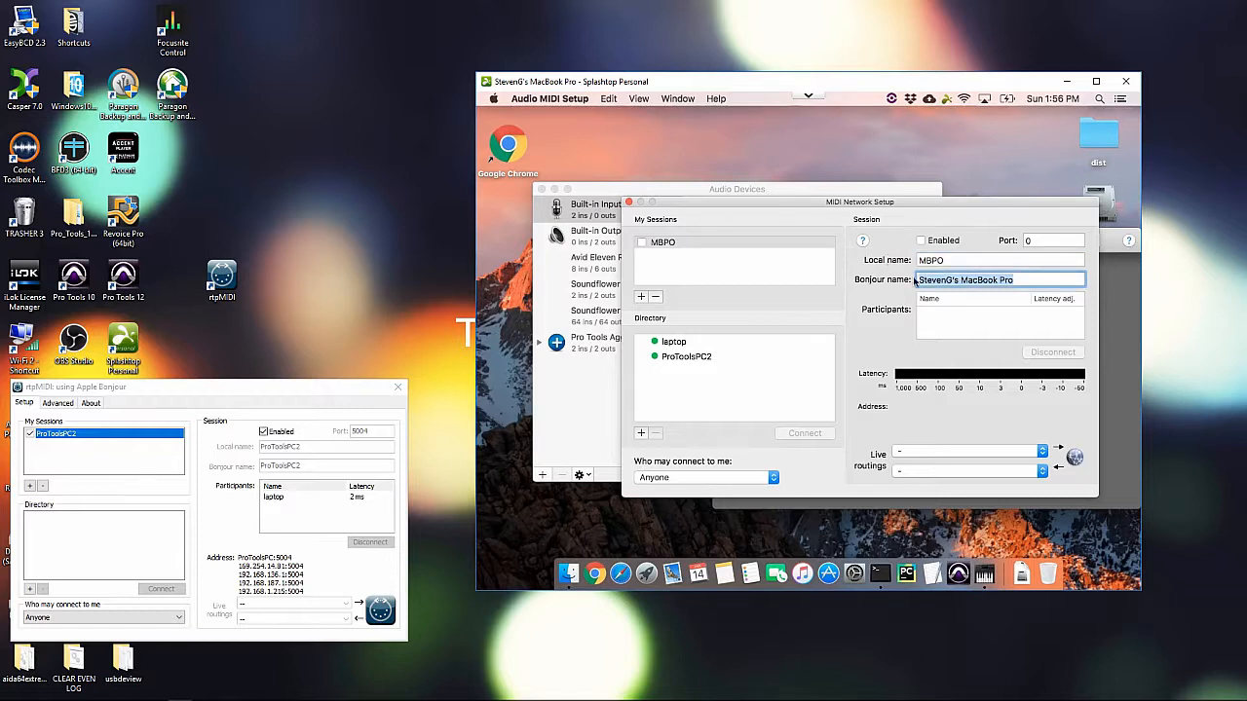
{"action": "left_click", "coordinate": [998, 281]}
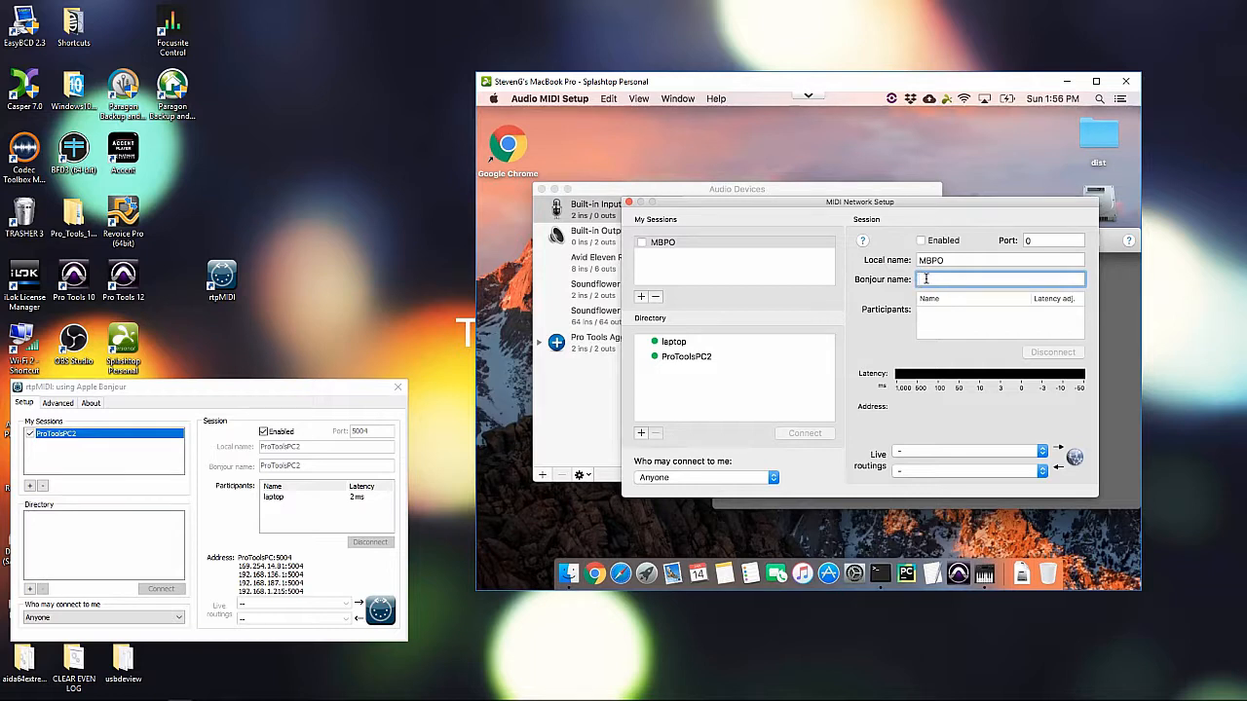
{"action": "type", "text": "MBPO"}
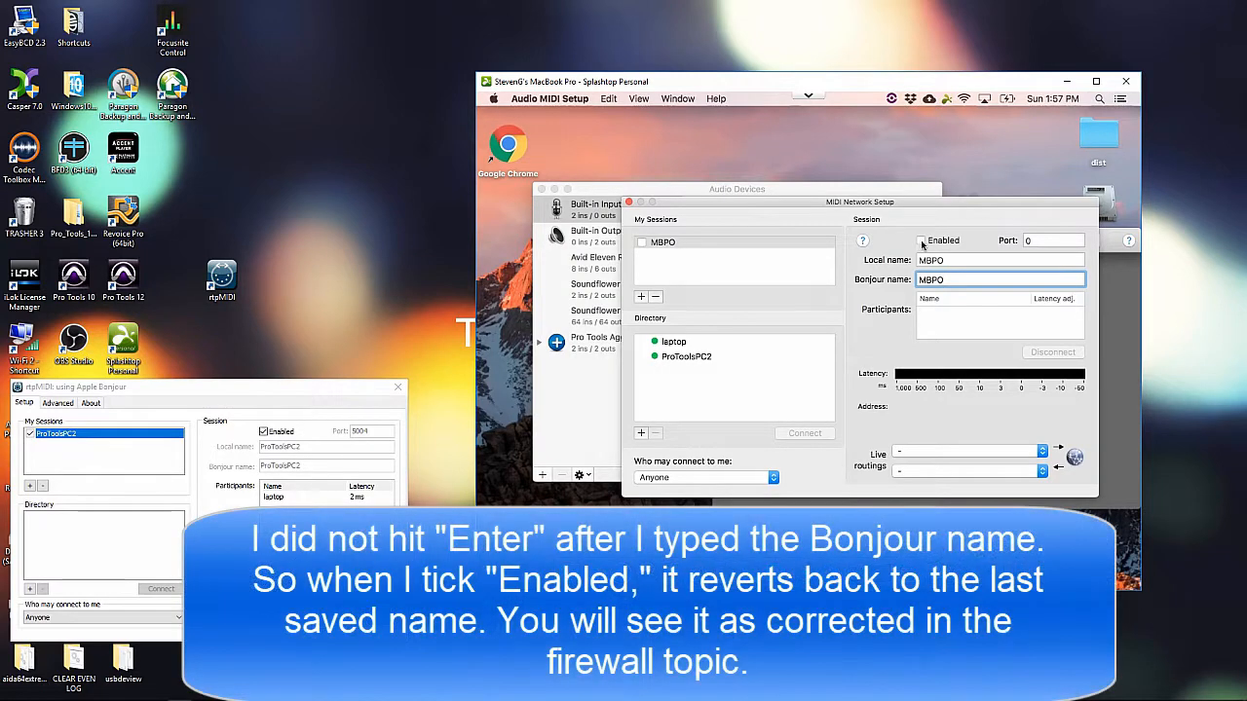
{"action": "left_click", "coordinate": [919, 242]}
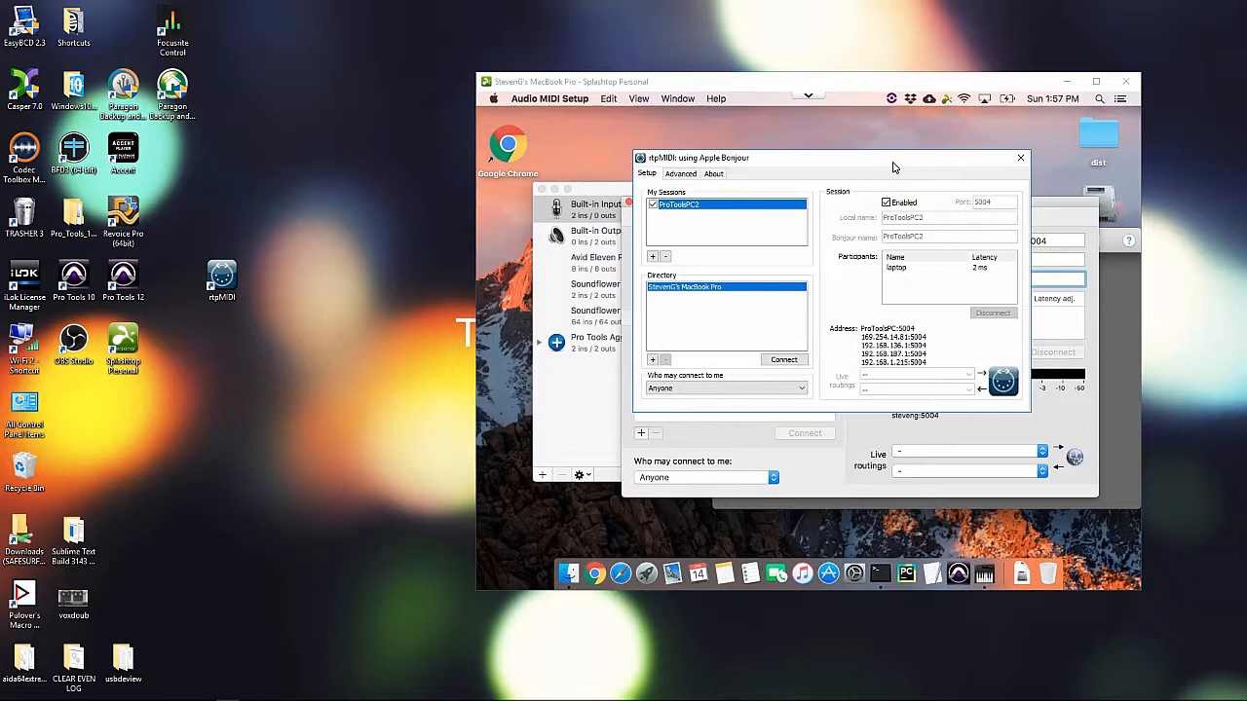
Confirm 'Who may connect to me' is Anyone and retype the Mac Bonjour name as MBPO.
{"action": "left_click", "coordinate": [725, 388]}
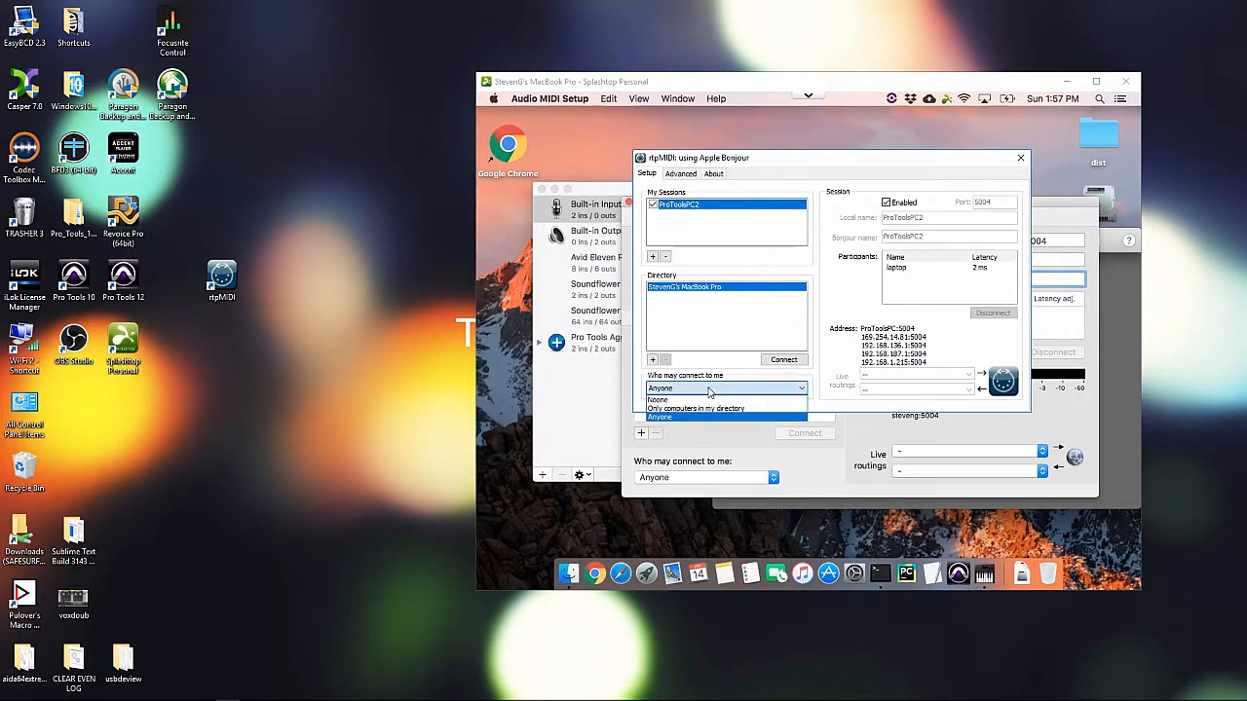
{"action": "mouse_move", "coordinate": [696, 409]}
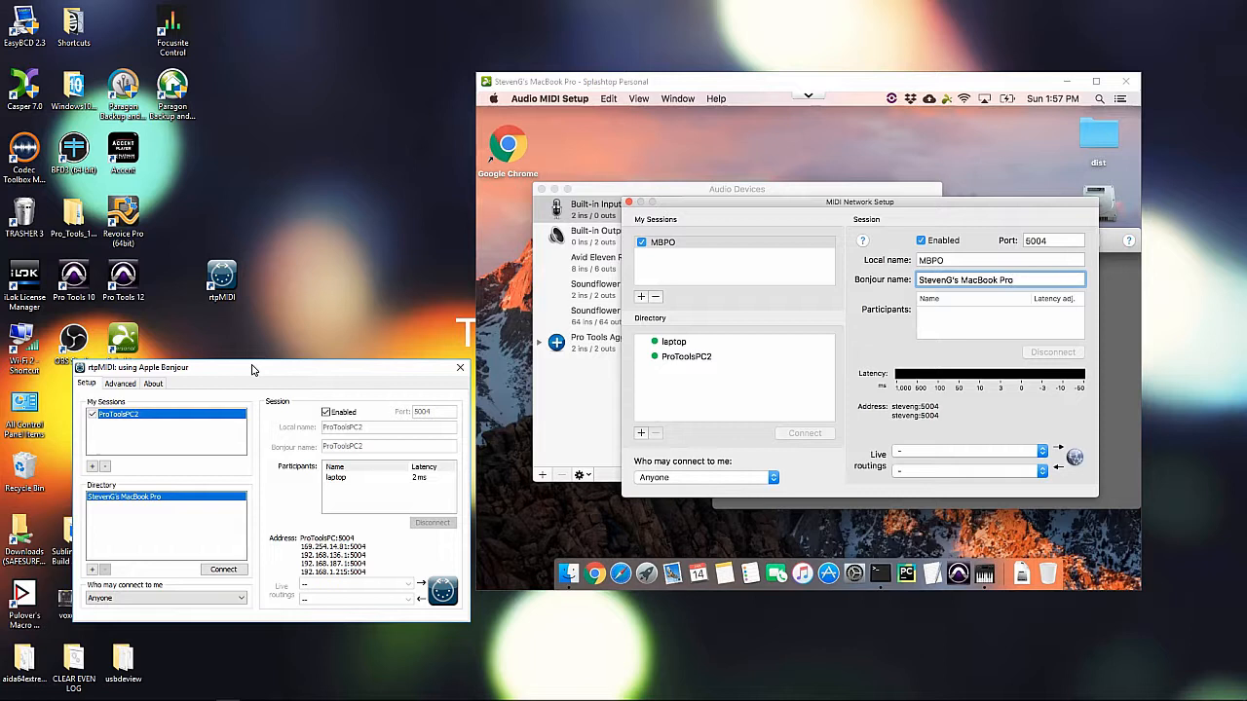
{"action": "type", "text": "MBPO"}
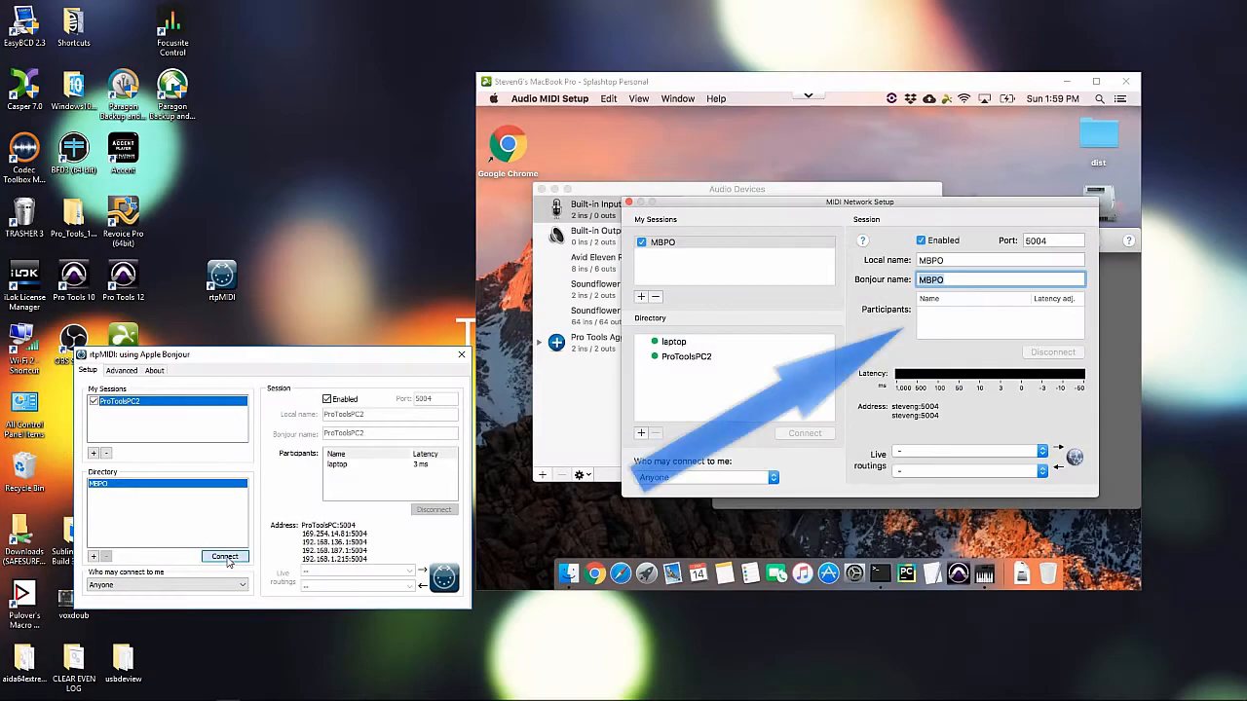
Connect the PC's rtpMIDI session to the Mac's MBPO session.
{"action": "left_click", "coordinate": [224, 558]}
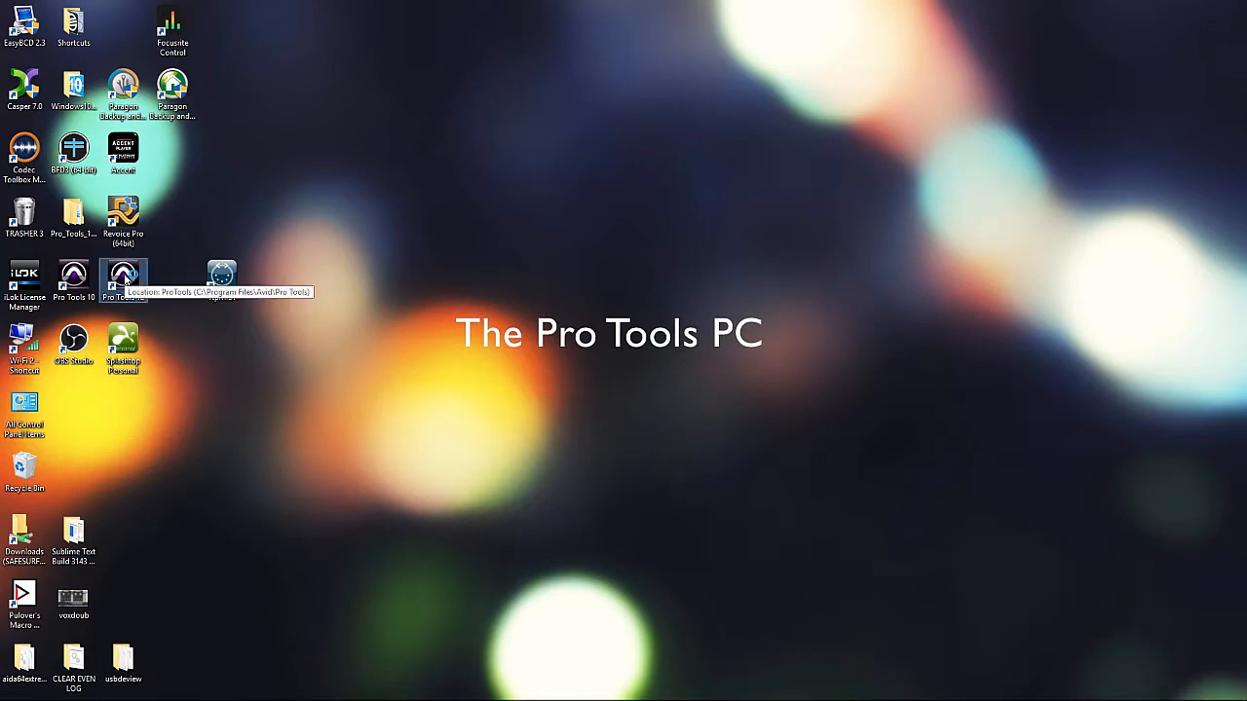
Launch Pro Tools 12 from the PC desktop and load its session.
{"action": "double_click", "coordinate": [123, 277]}
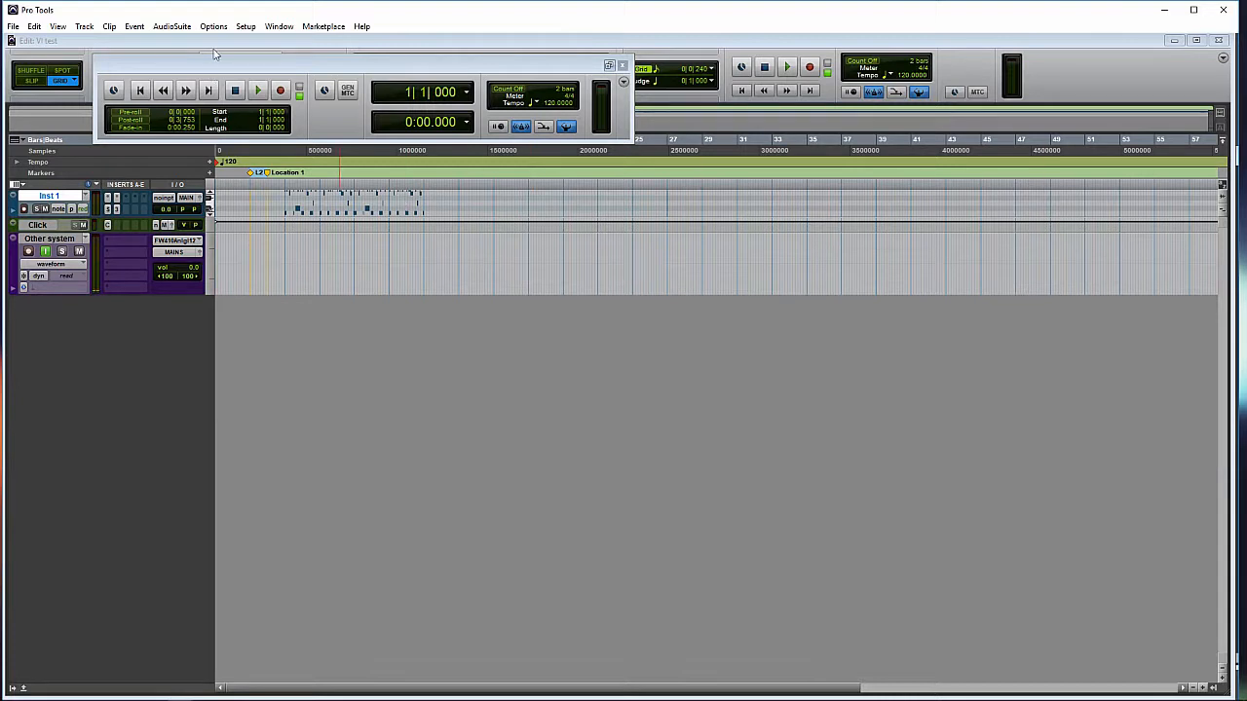
In Peripherals > Synchronization on the PC, set the MTC Generator Port to ProToolsPC2.
{"action": "left_click", "coordinate": [245, 27]}
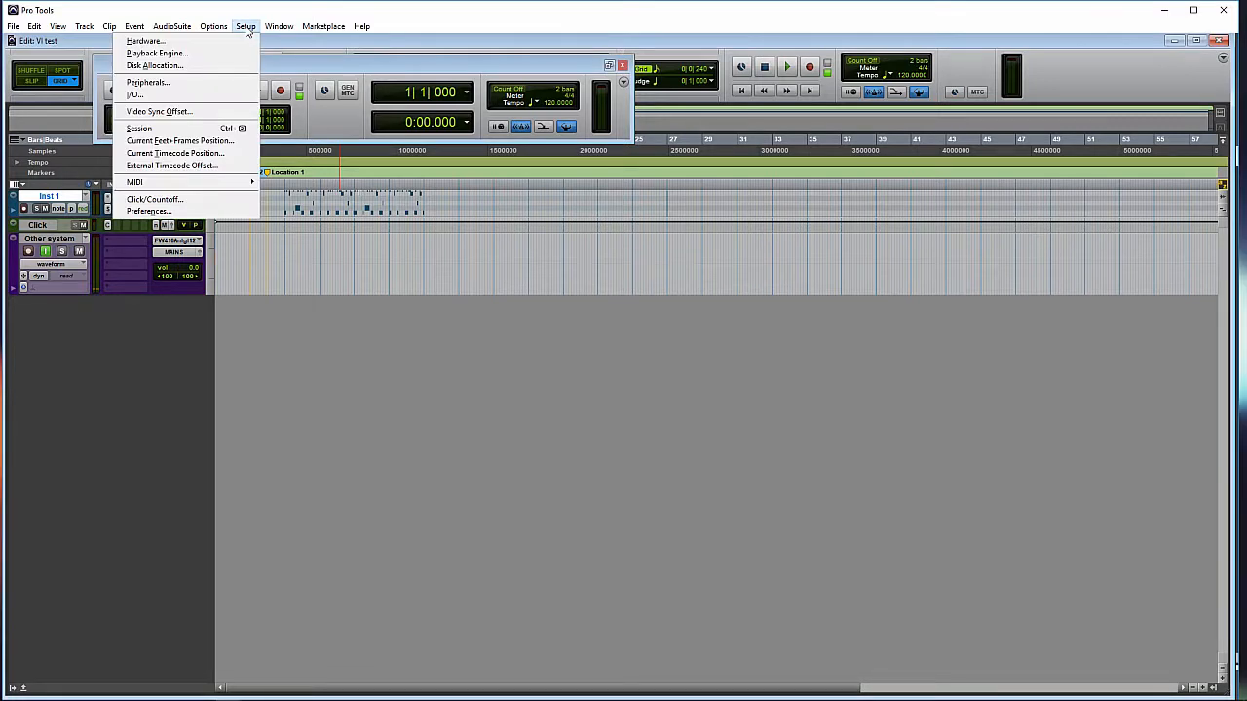
{"action": "left_click", "coordinate": [148, 82]}
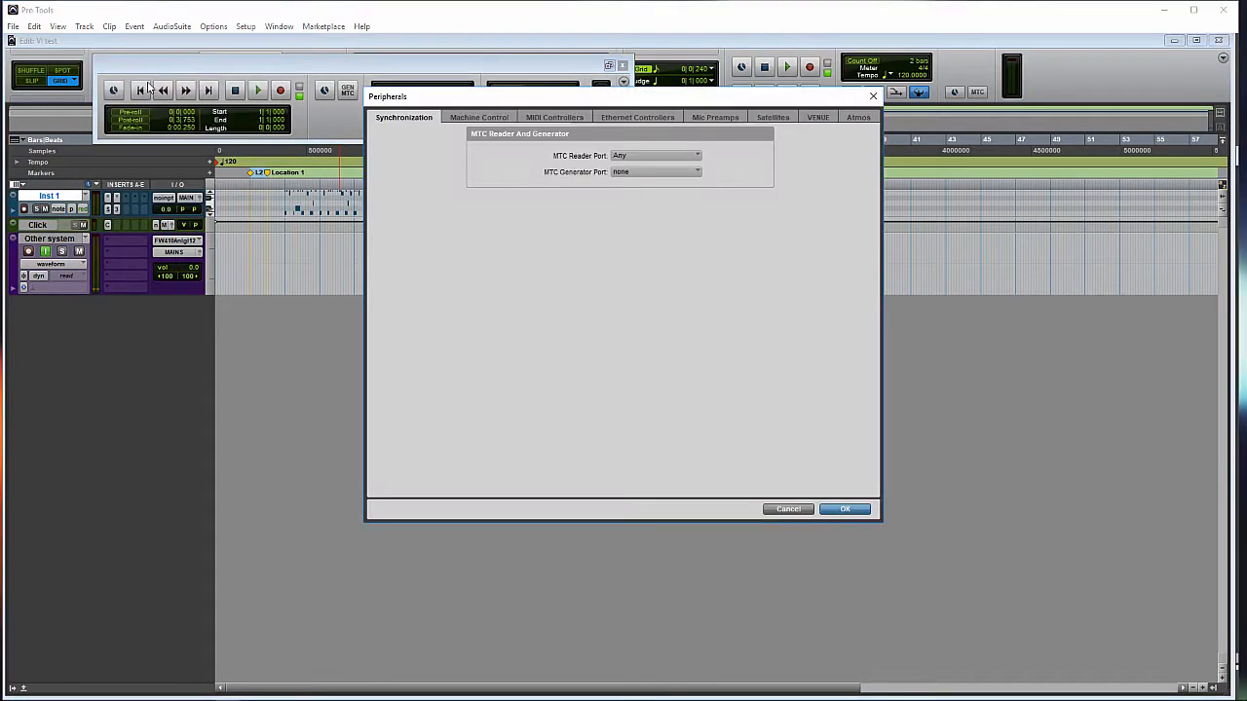
{"action": "mouse_move", "coordinate": [616, 206]}
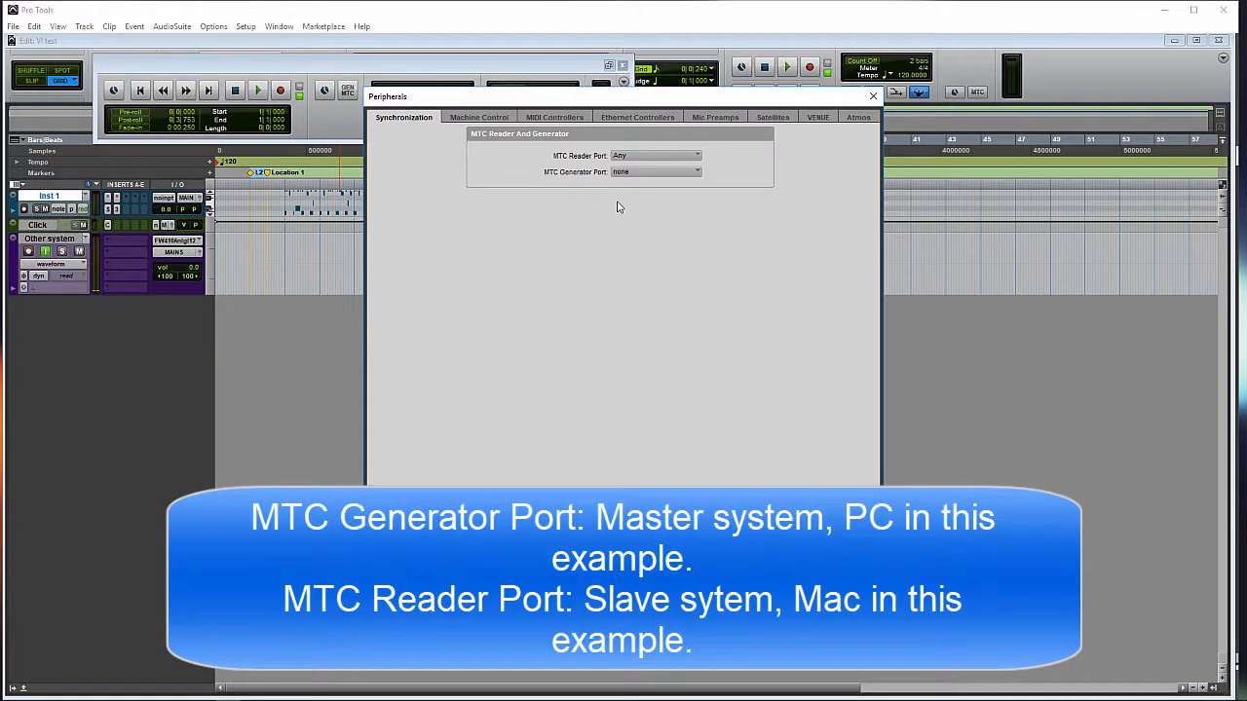
{"action": "mouse_move", "coordinate": [549, 168]}
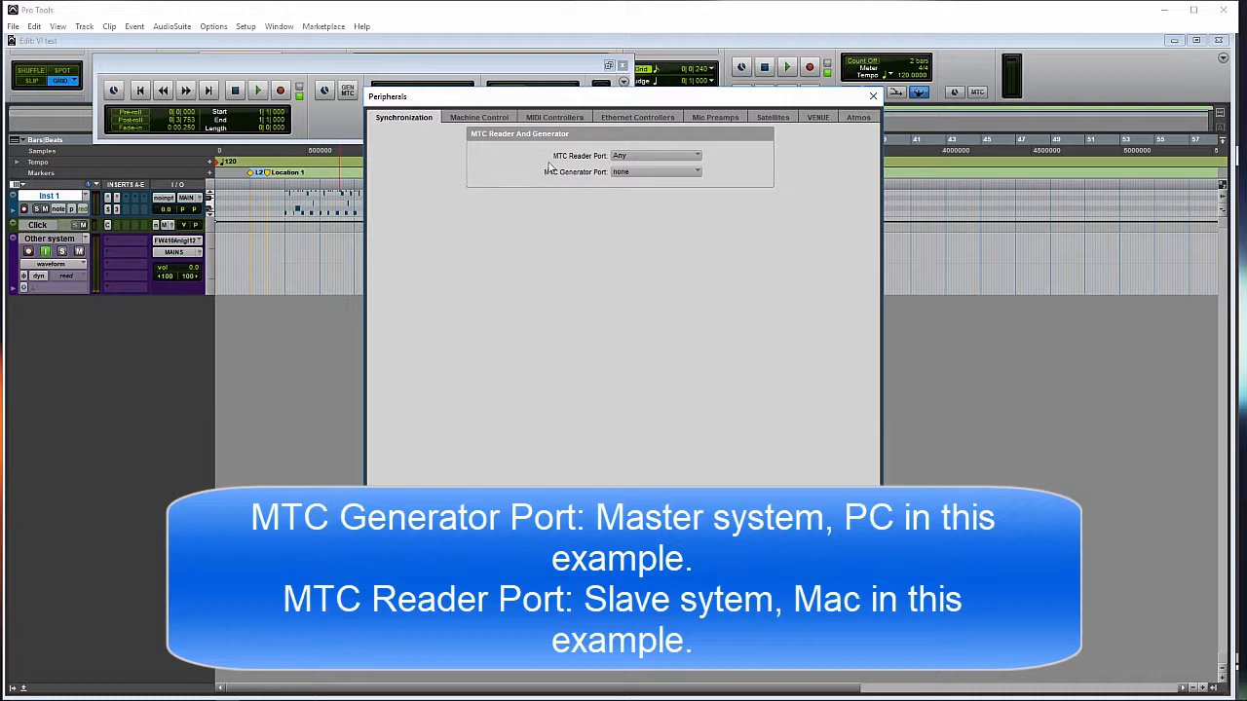
{"action": "left_click", "coordinate": [655, 171]}
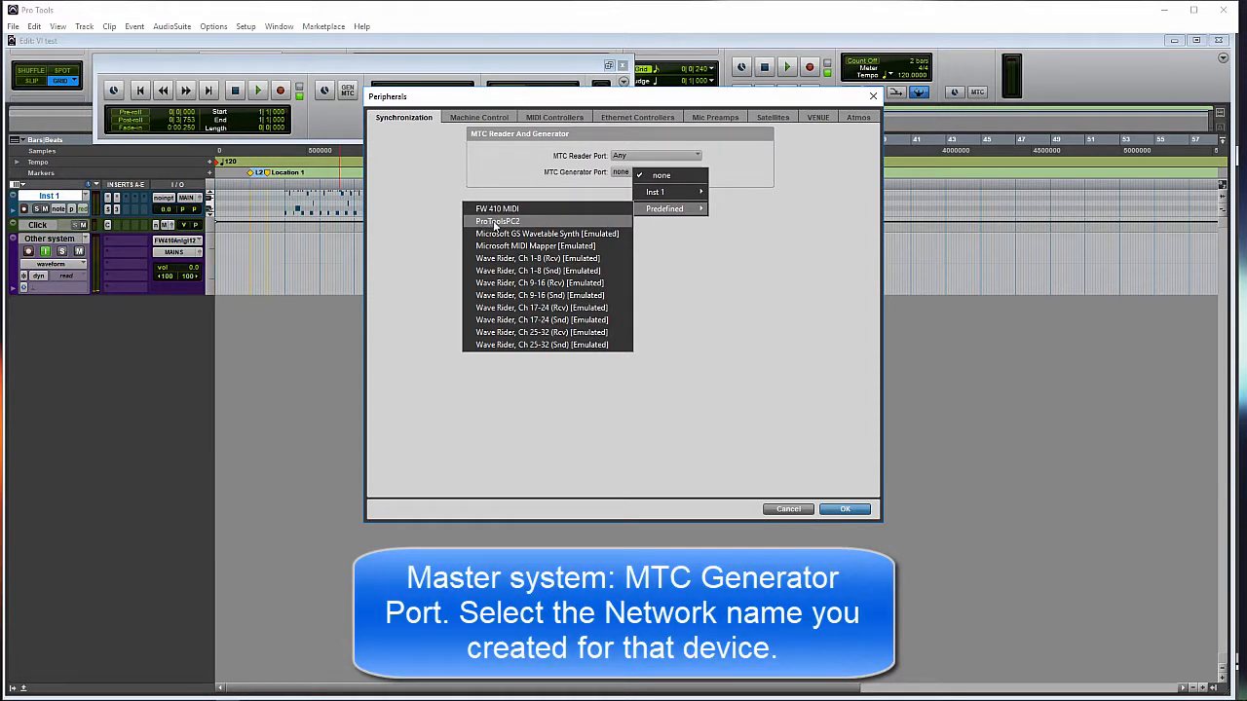
{"action": "left_click", "coordinate": [497, 222]}
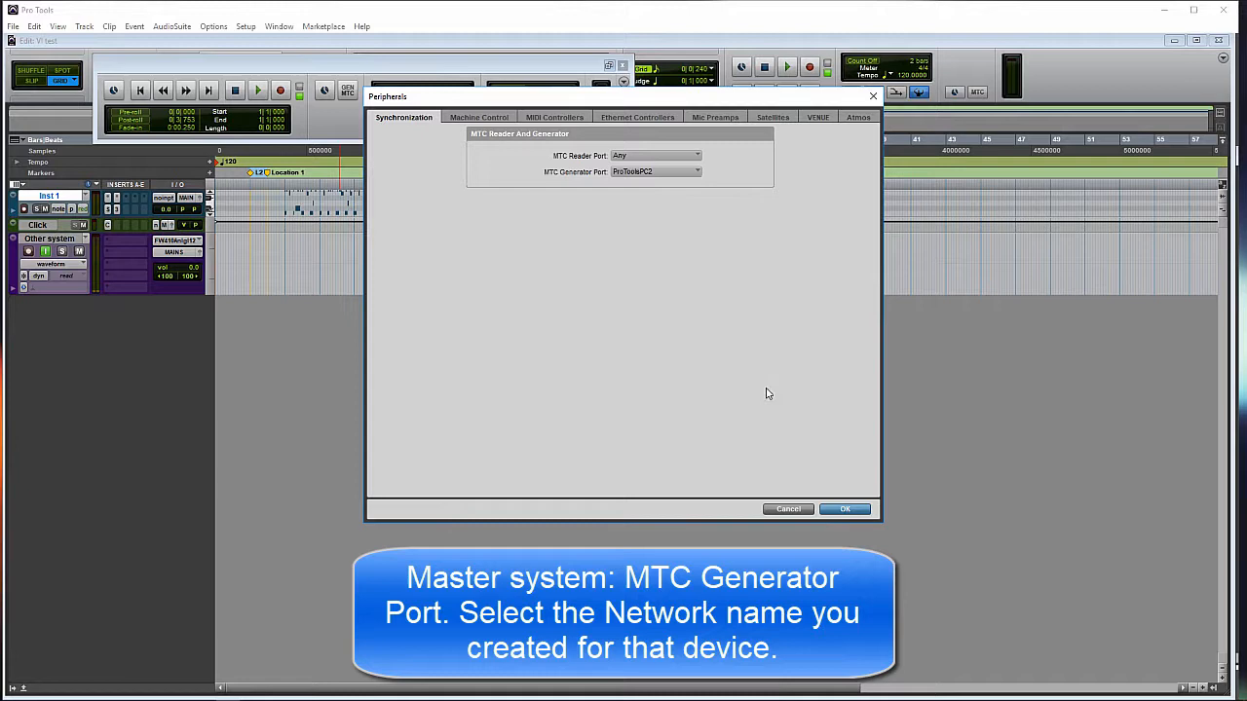
{"action": "left_click", "coordinate": [843, 509]}
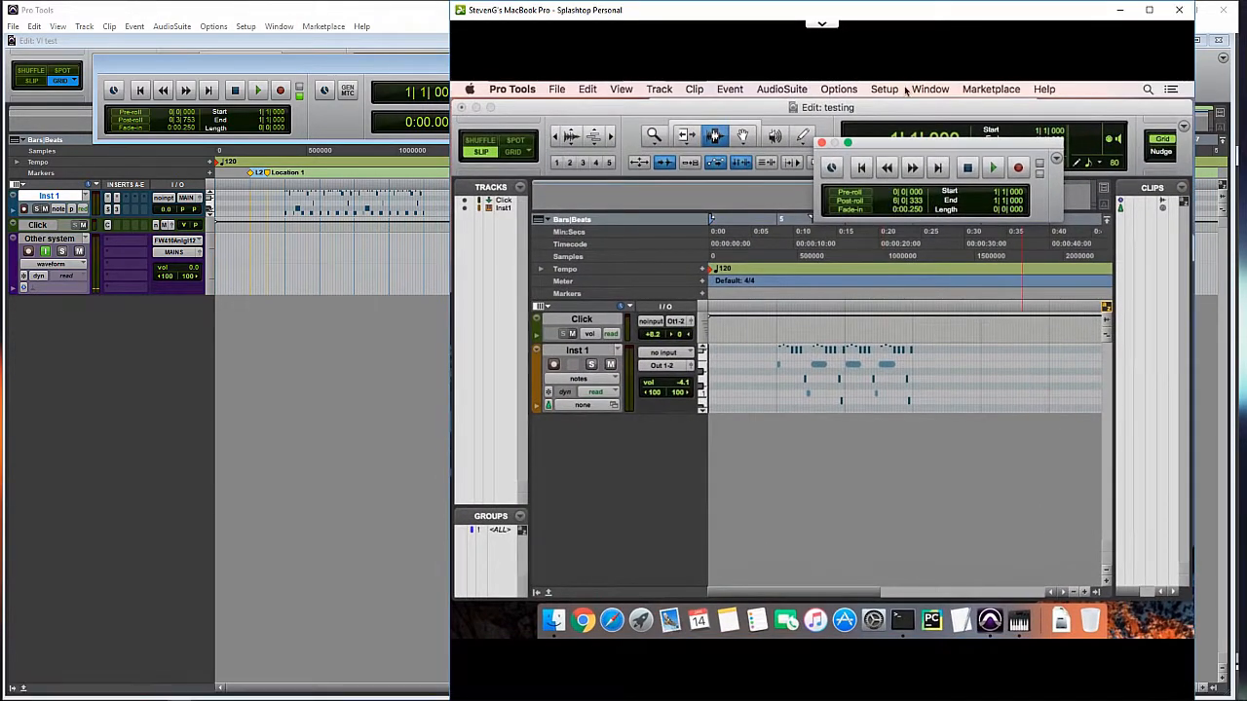
In the Mac's Peripherals > Synchronization, set the MTC Reader Port to Network, MBPO.
{"action": "left_click_drag", "start_coordinate": [822, 10], "coordinate": [830, 8]}
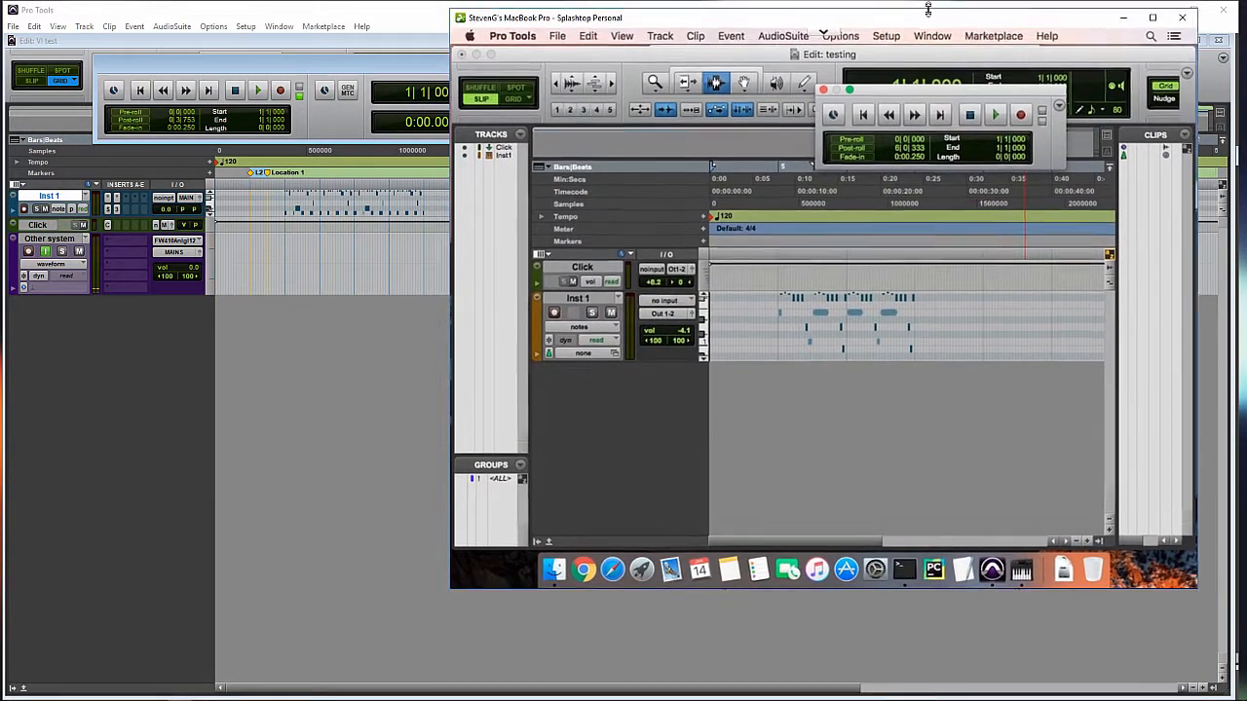
{"action": "left_click", "coordinate": [884, 37]}
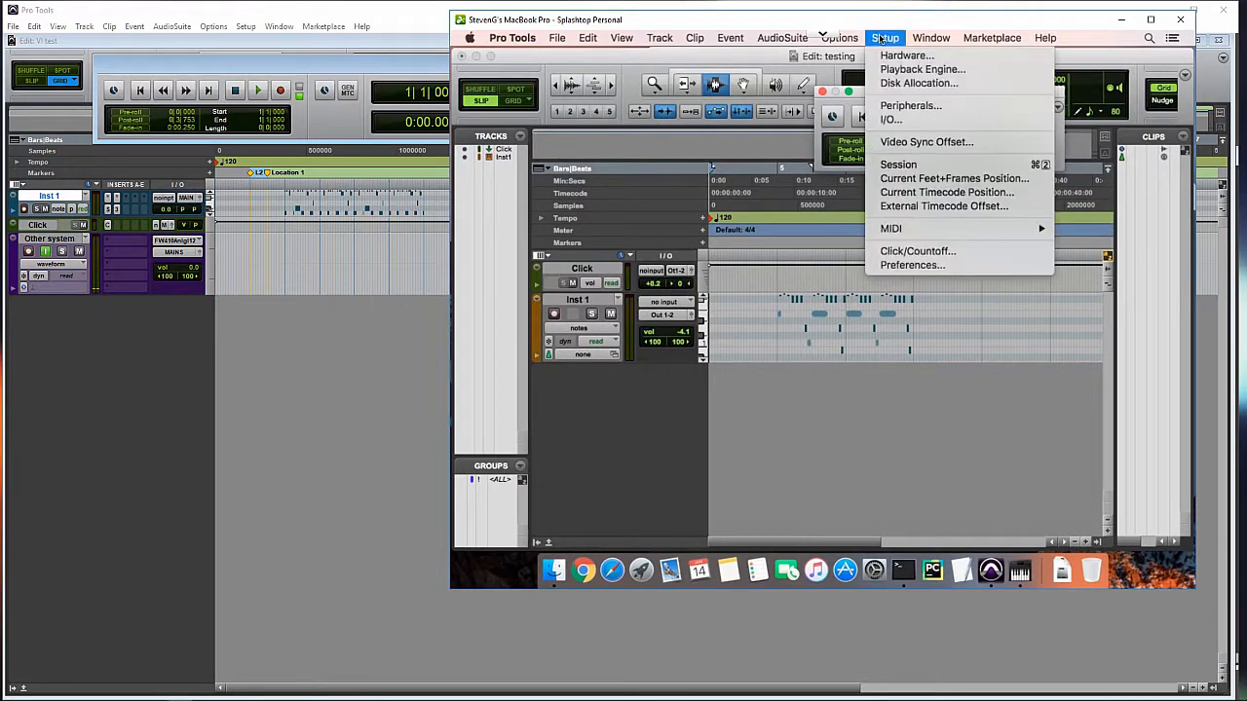
{"action": "left_click", "coordinate": [909, 105]}
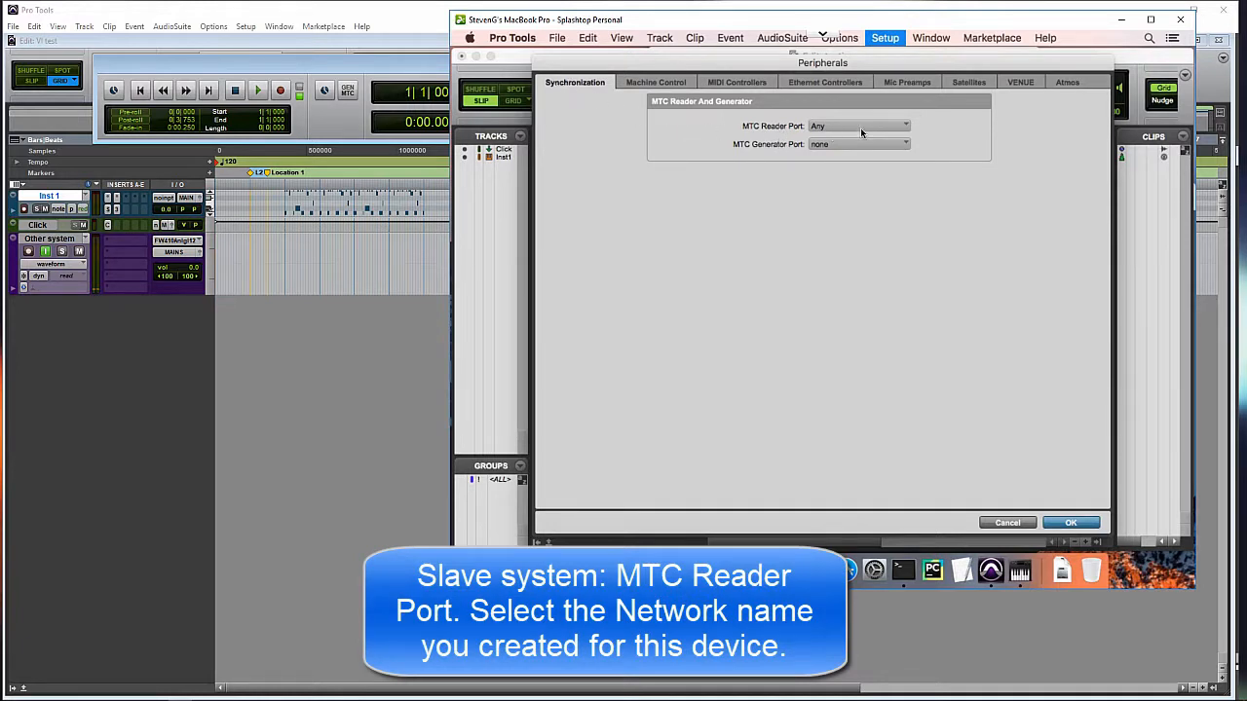
{"action": "left_click", "coordinate": [857, 125]}
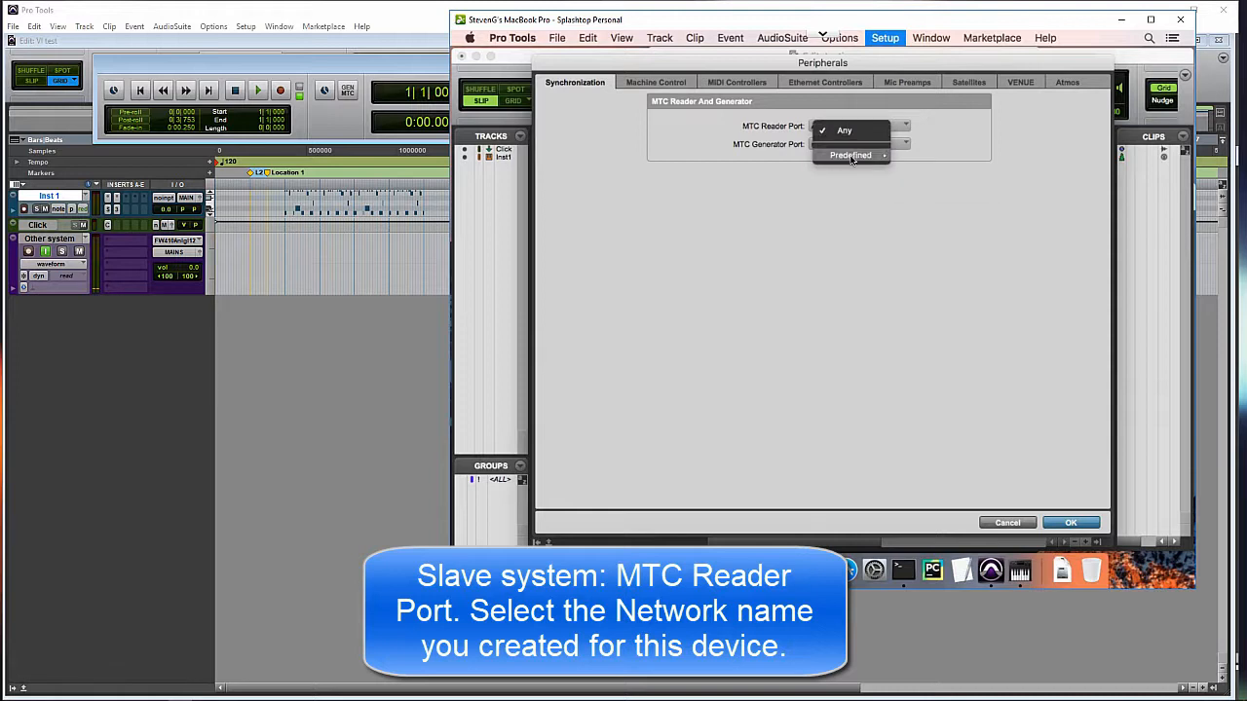
{"action": "left_click", "coordinate": [850, 156]}
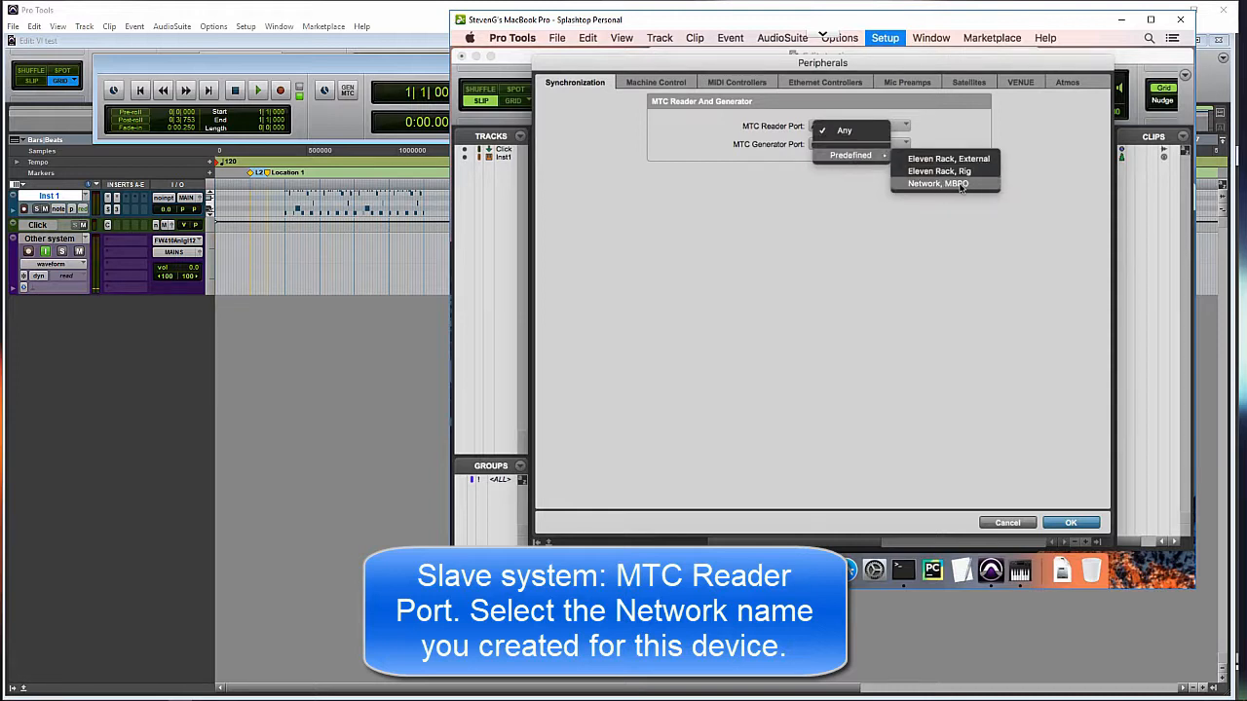
{"action": "left_click", "coordinate": [937, 183]}
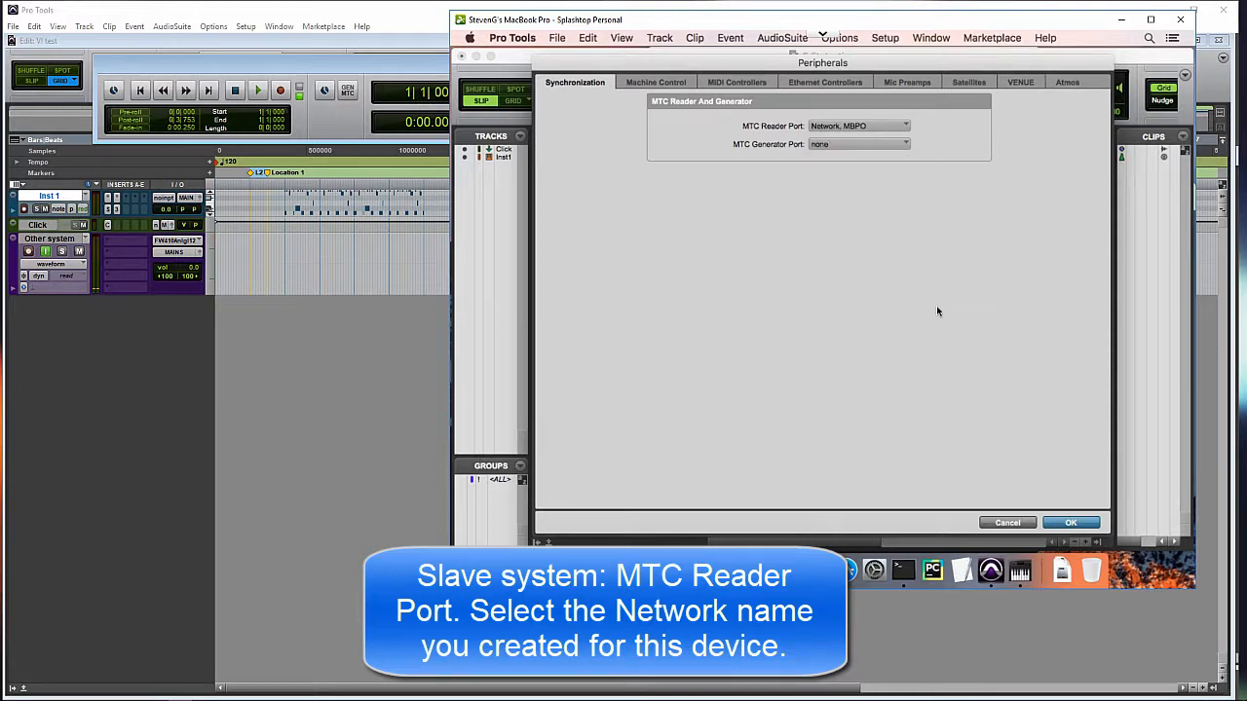
{"action": "left_click", "coordinate": [1070, 522]}
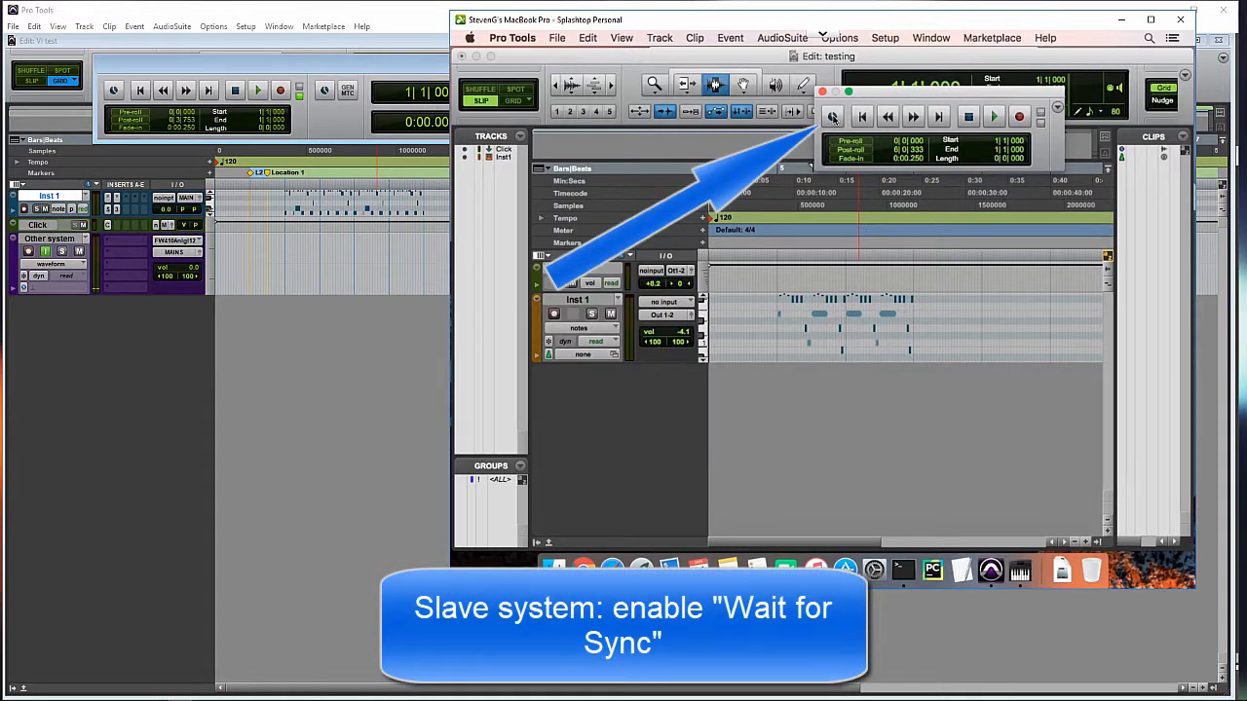
Enable Wait for Sync in the Mac's Transport window.
{"action": "left_click", "coordinate": [833, 117]}
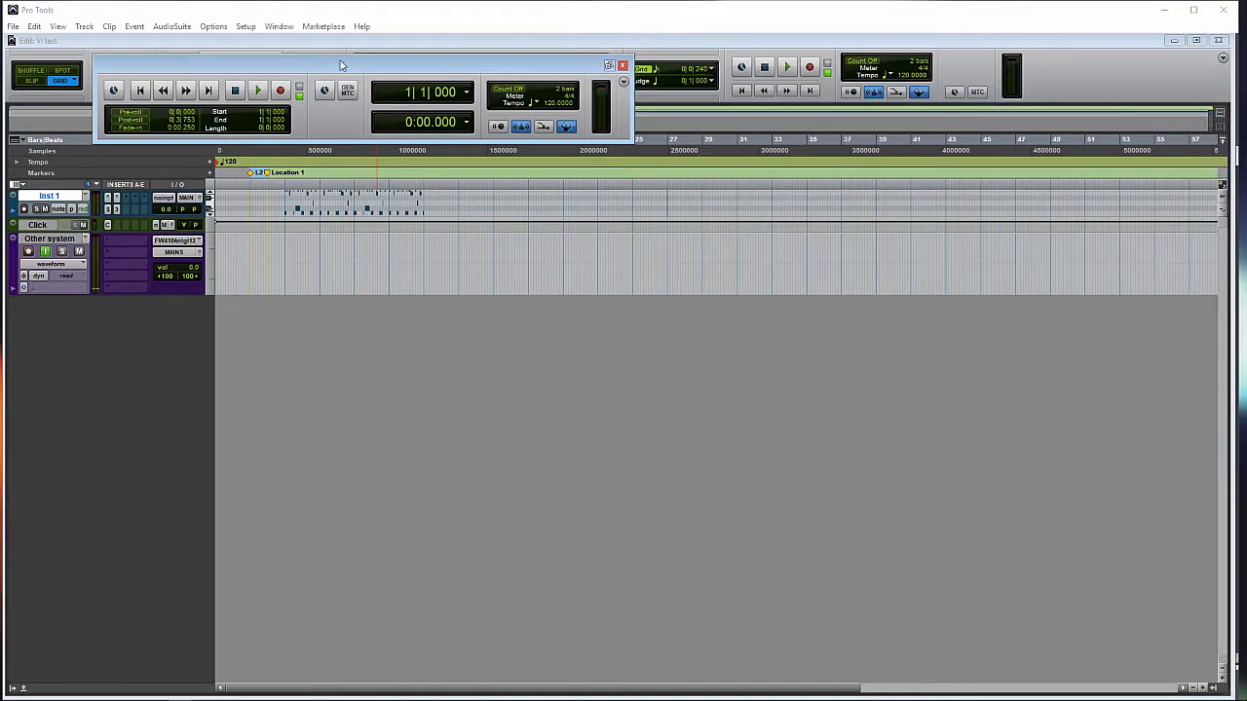
Enable Generate MTC in the master's Transport window so it outputs MIDI Timecode.
{"action": "left_click_drag", "start_coordinate": [341, 66], "coordinate": [366, 51]}
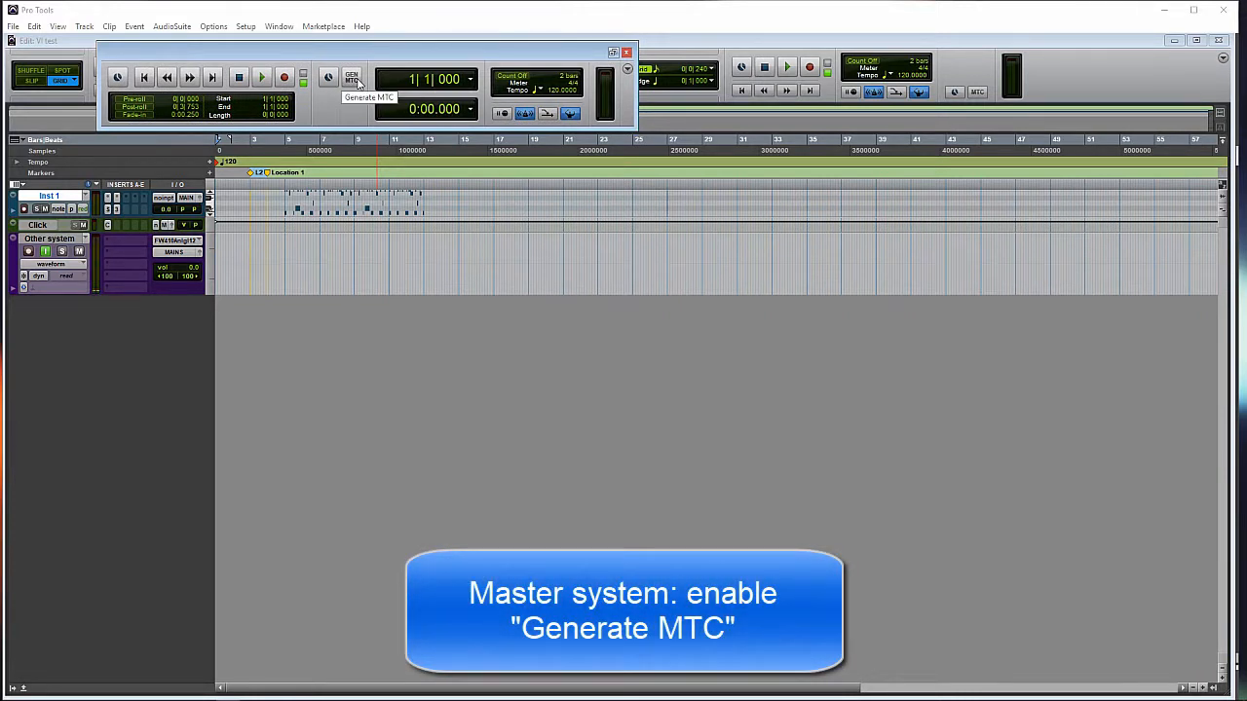
{"action": "left_click", "coordinate": [627, 71]}
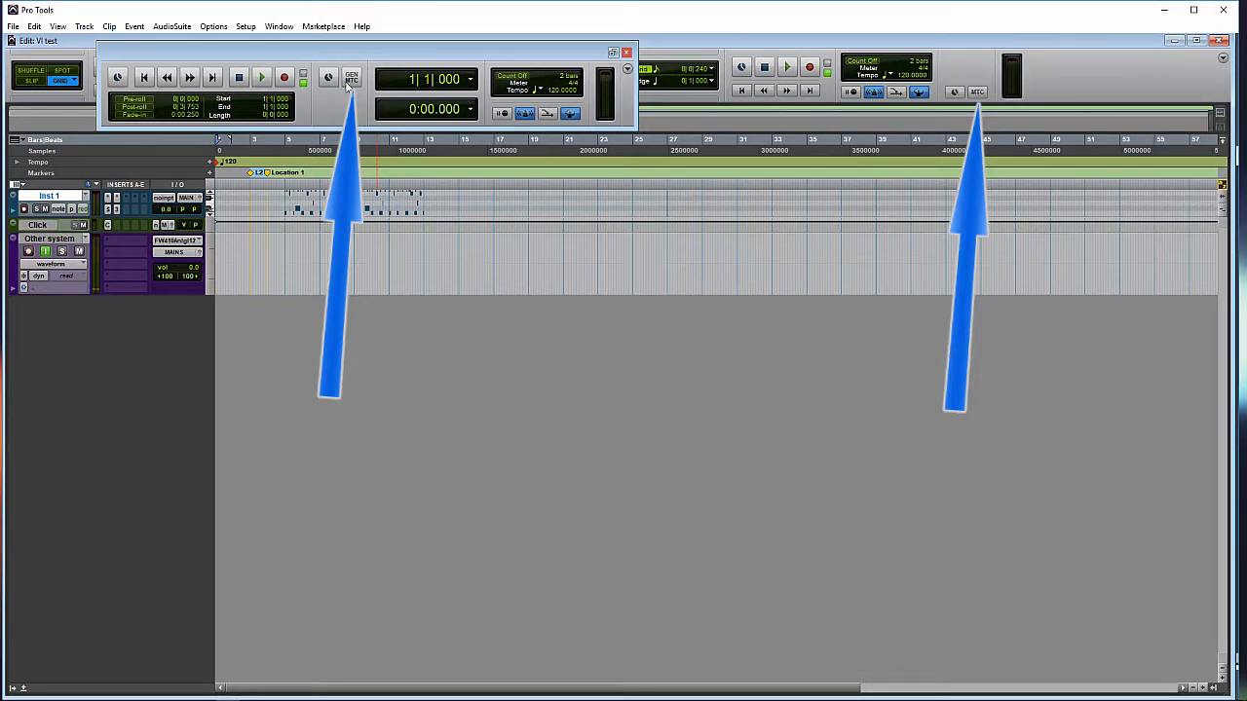
{"action": "left_click", "coordinate": [350, 76]}
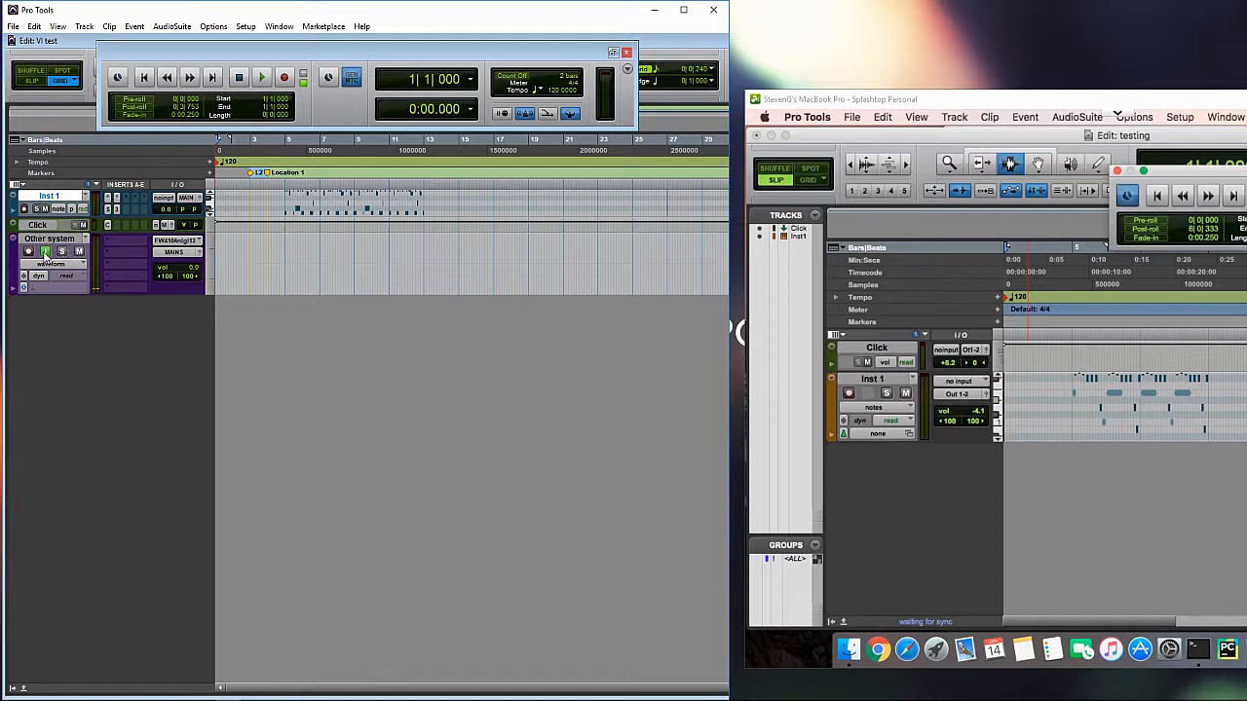
{"action": "mouse_move", "coordinate": [46, 251]}
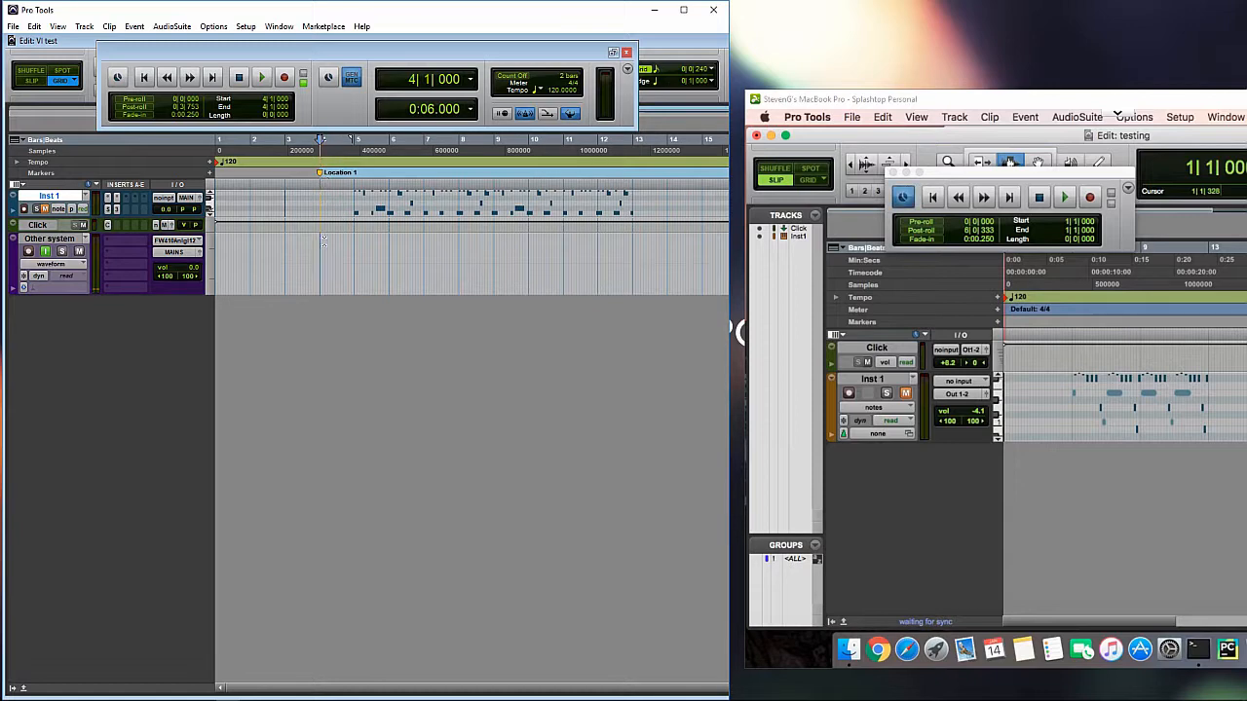
Stop the master's sync test playback and return the session to bar 1.
{"action": "left_click", "coordinate": [261, 78]}
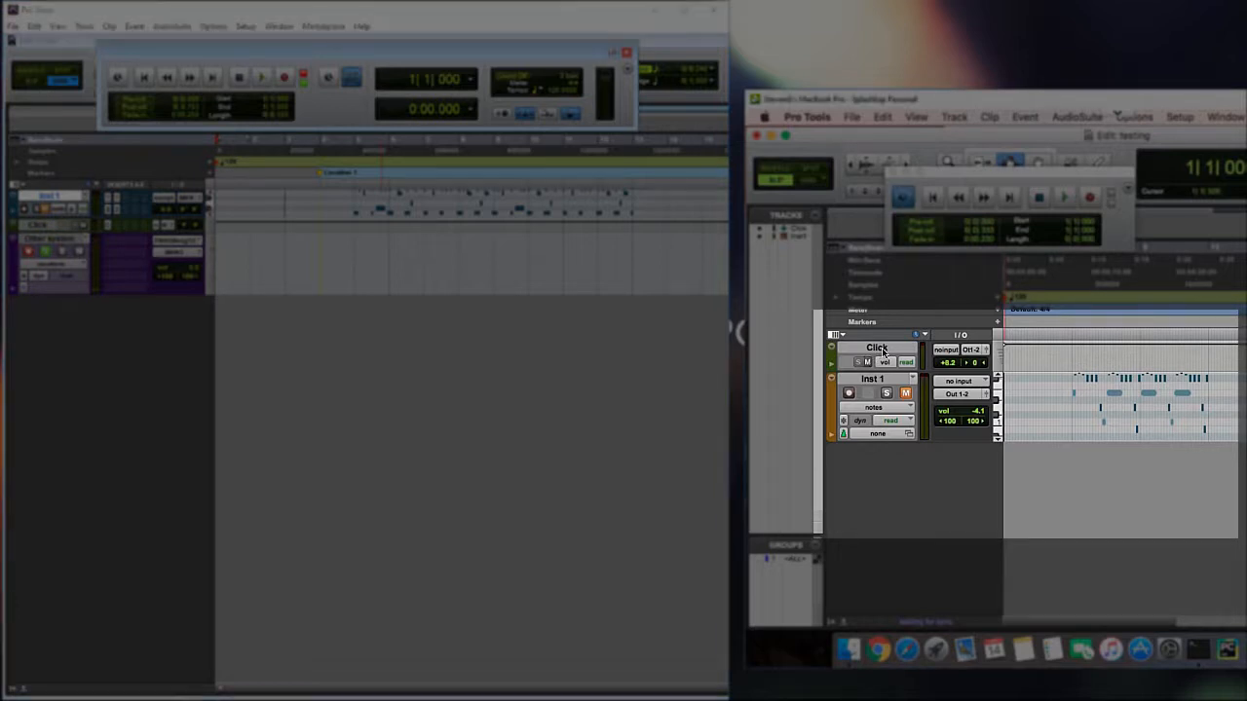
Commit the slave's Click track, creating a rendered Click.cm audio track.
{"action": "left_click", "coordinate": [877, 347]}
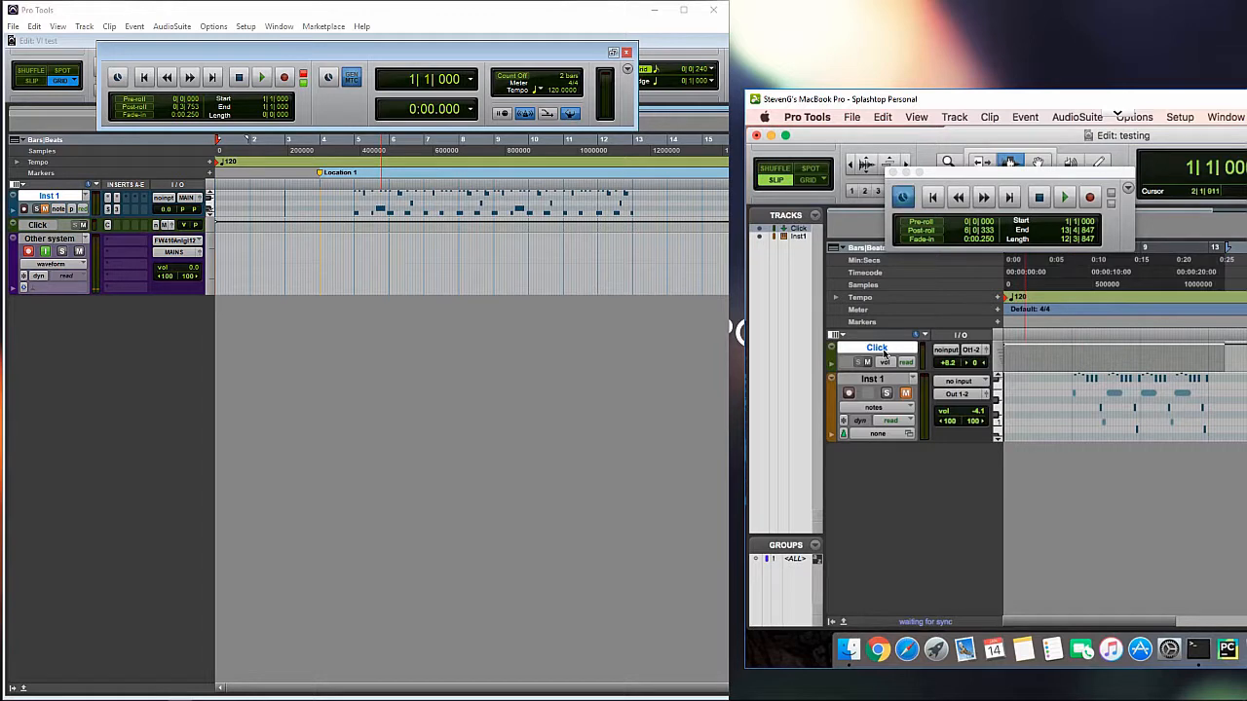
{"action": "right_click", "coordinate": [877, 347]}
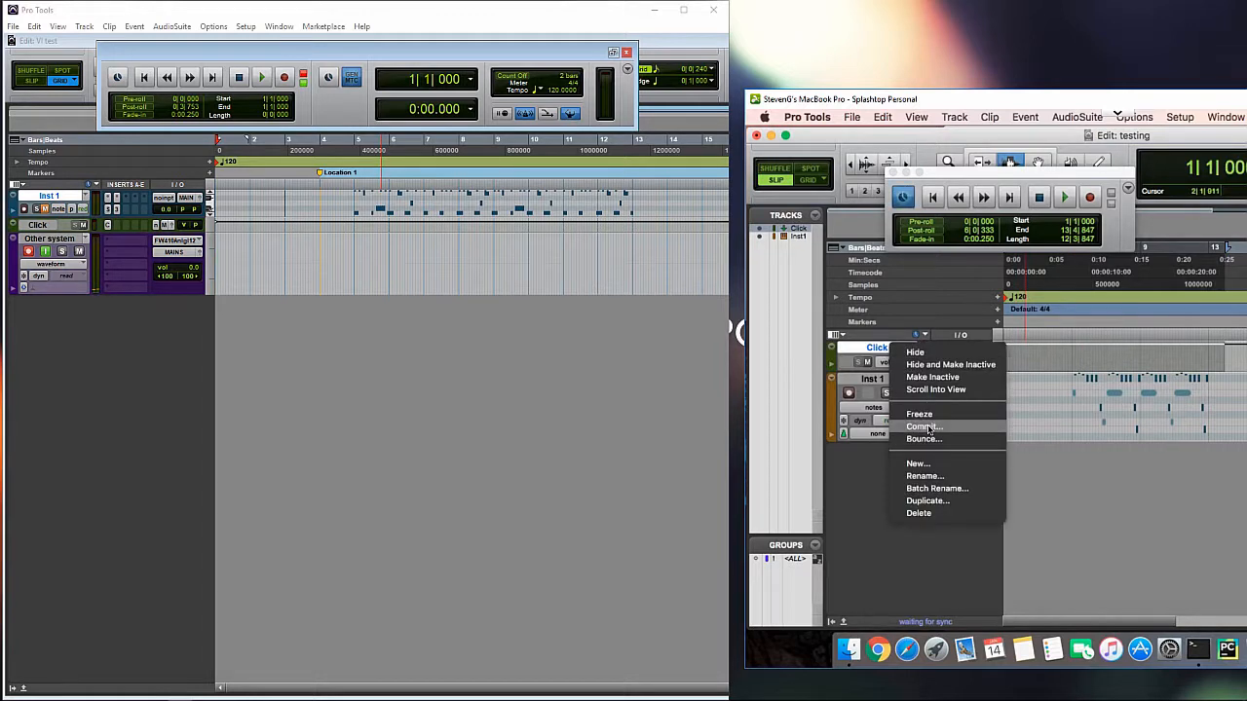
{"action": "left_click", "coordinate": [924, 426]}
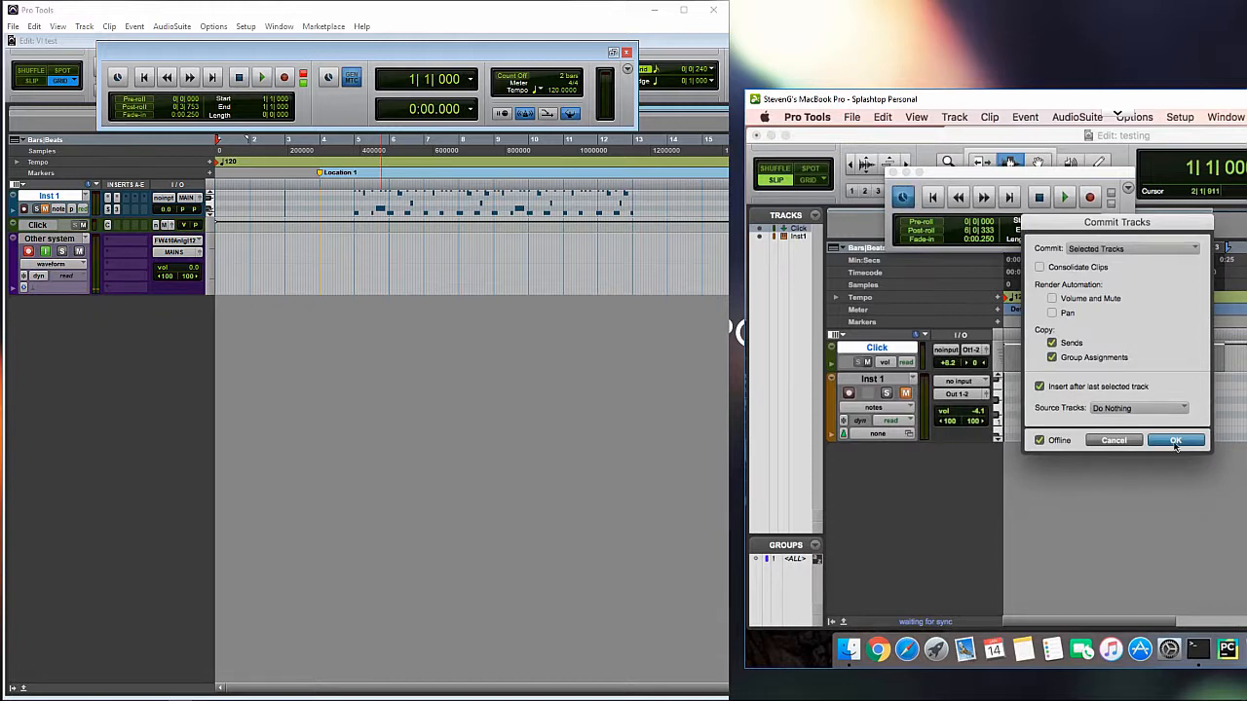
{"action": "left_click", "coordinate": [1177, 440]}
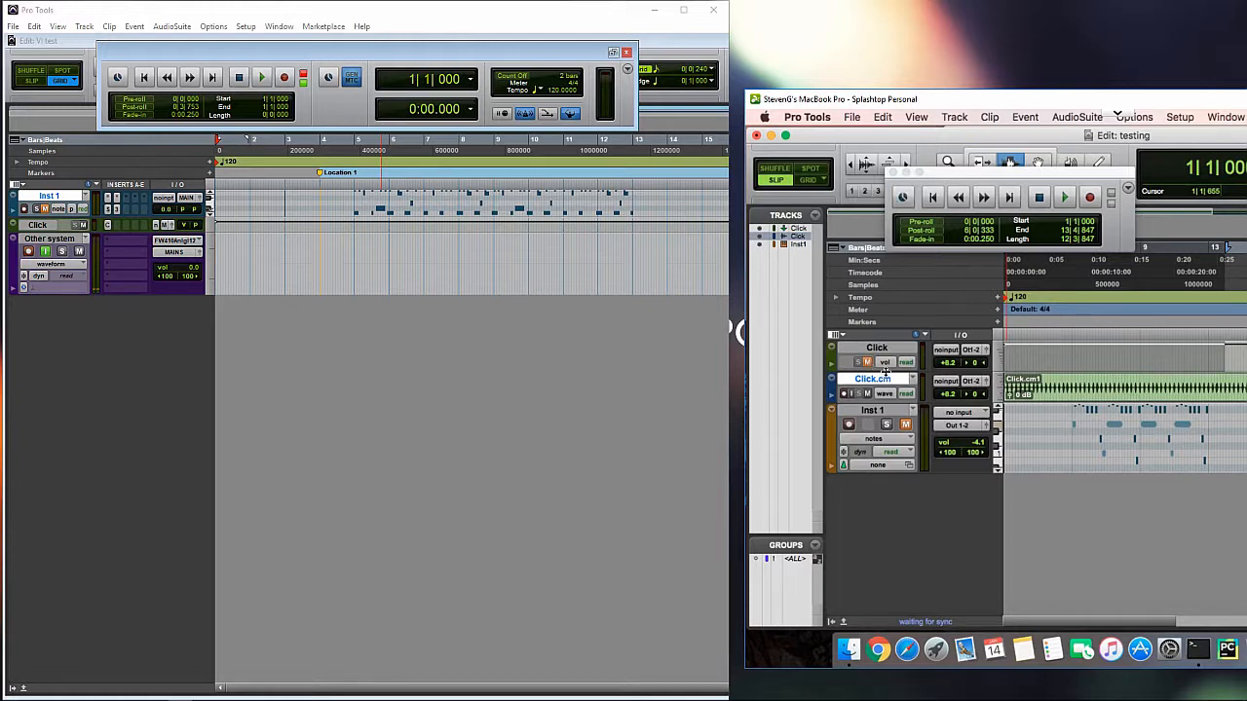
{"action": "mouse_move", "coordinate": [477, 388]}
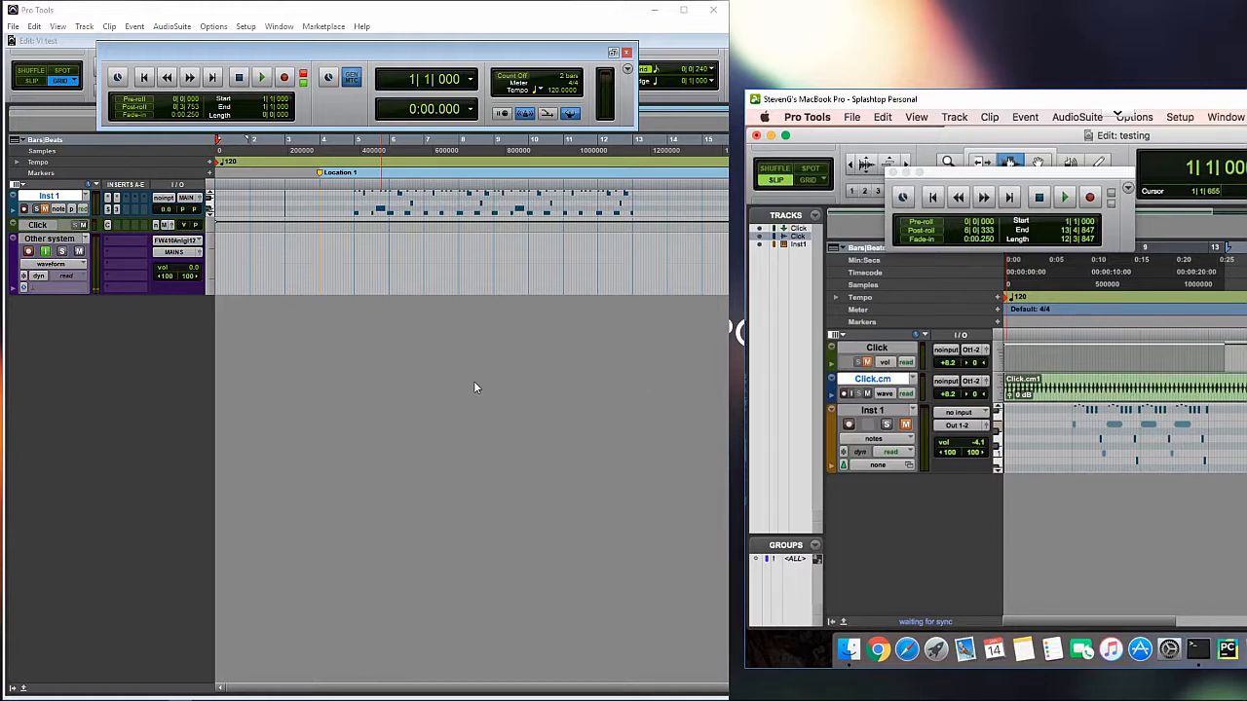
Start synced playback on the master session, running it up to bar 4.
{"action": "left_click", "coordinate": [900, 197]}
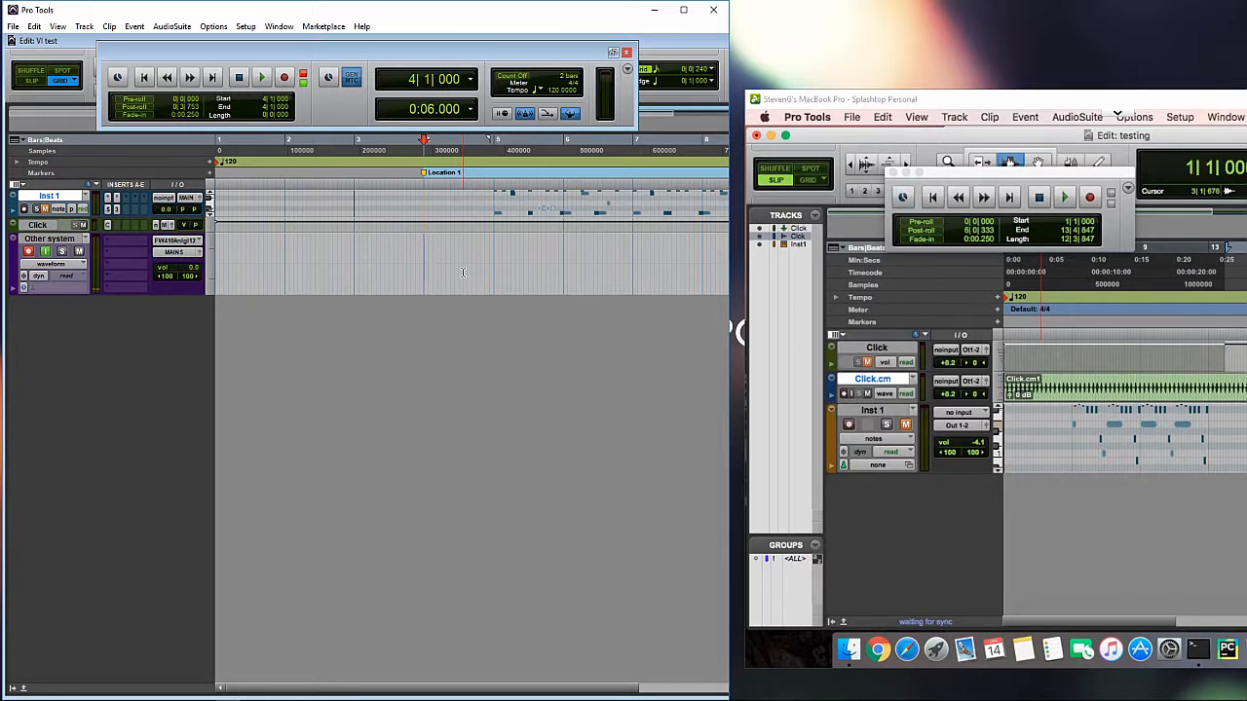
{"action": "mouse_move", "coordinate": [428, 269]}
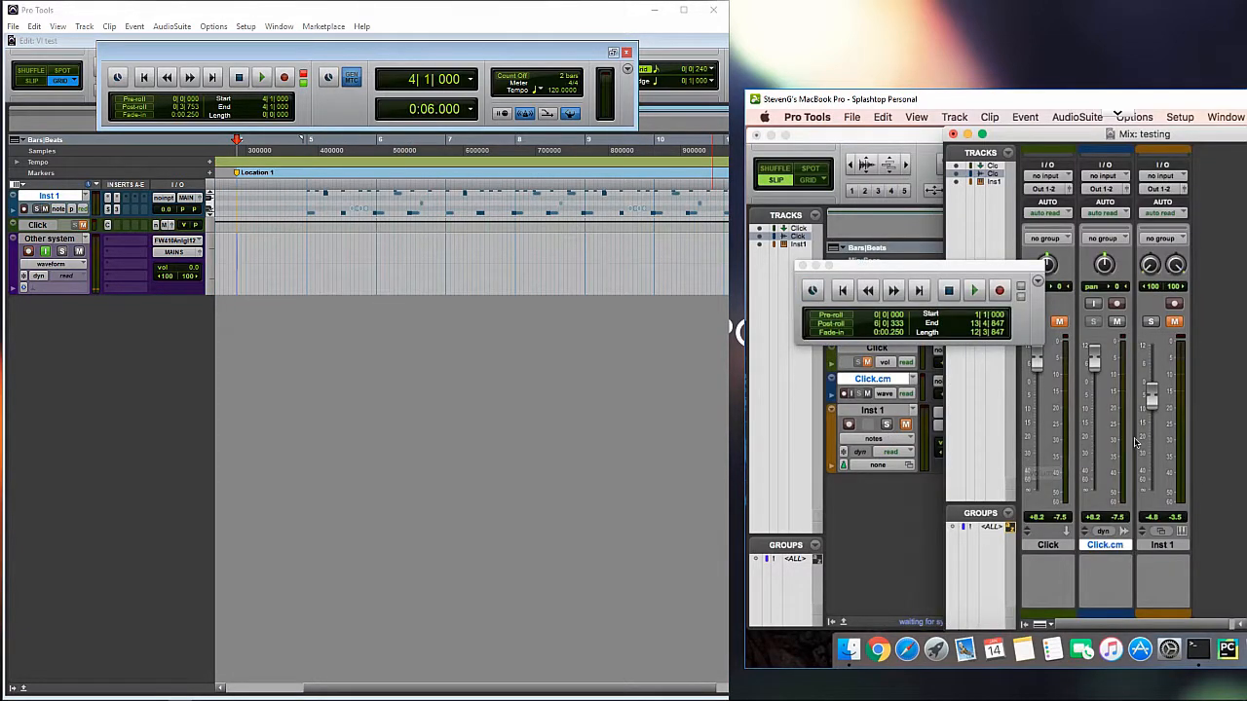
Return the slave to the Edit window and record a synced pass capturing its click on the master.
{"action": "left_click", "coordinate": [811, 291]}
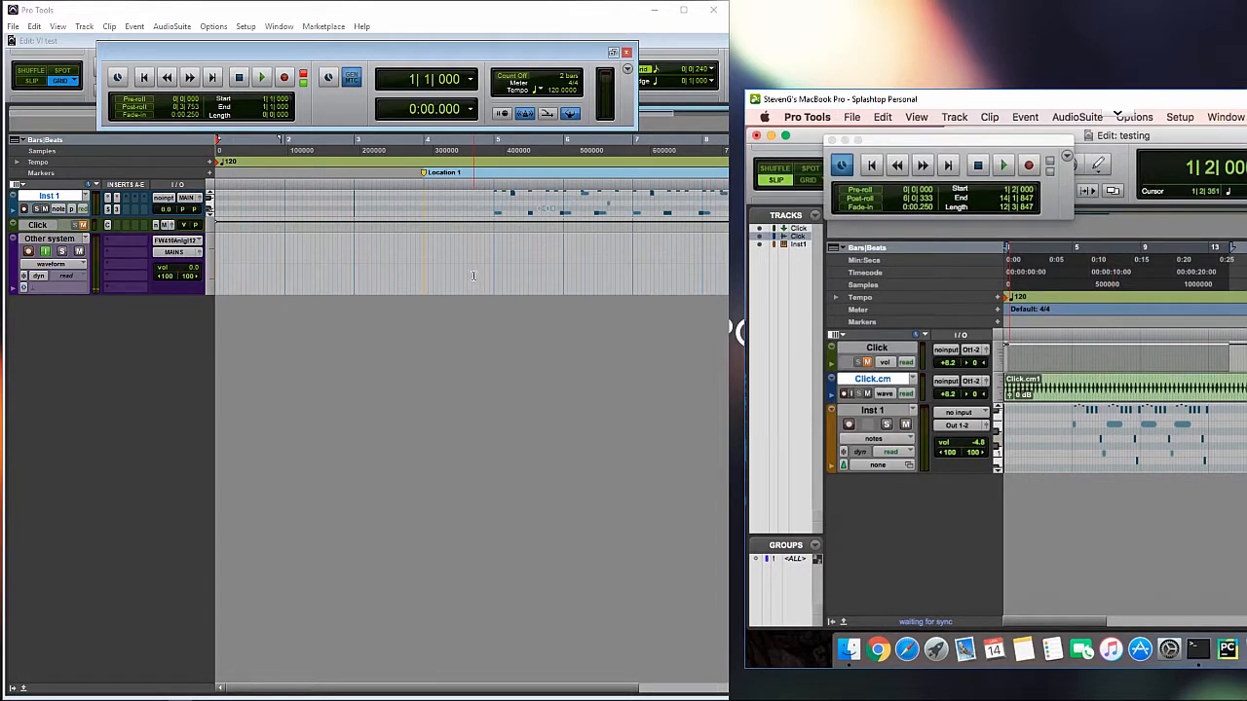
{"action": "left_click", "coordinate": [424, 150]}
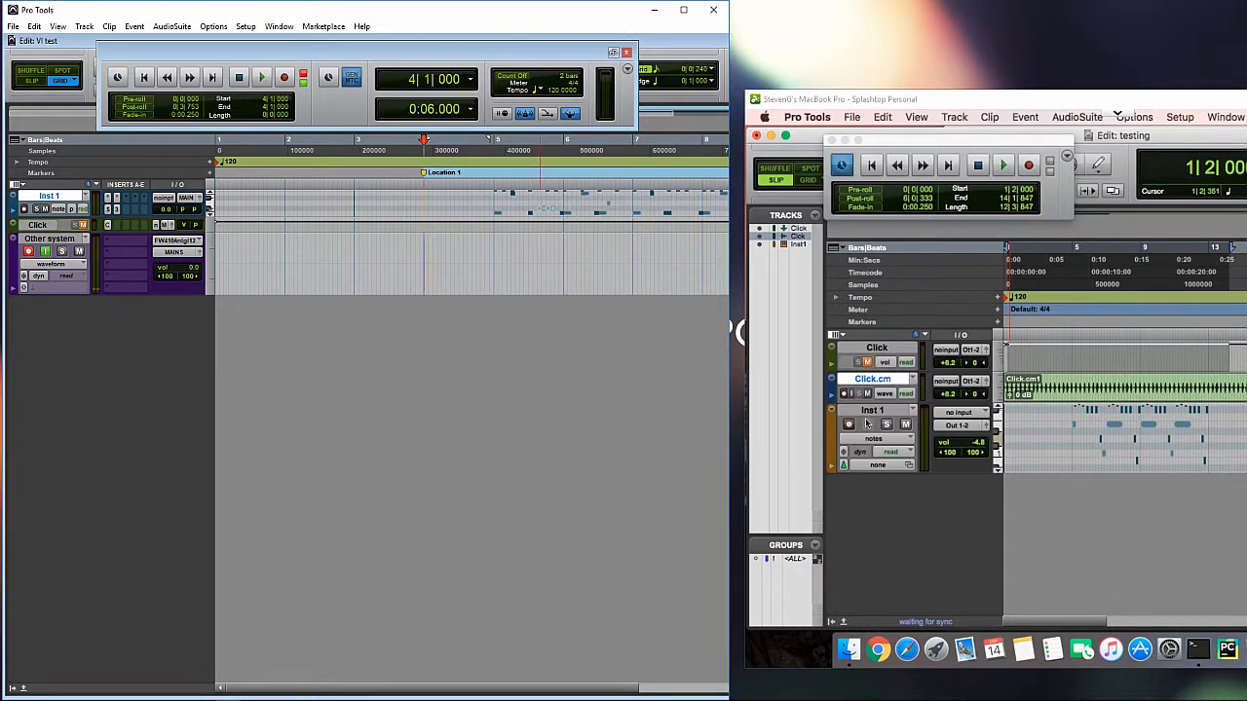
{"action": "left_click", "coordinate": [285, 78]}
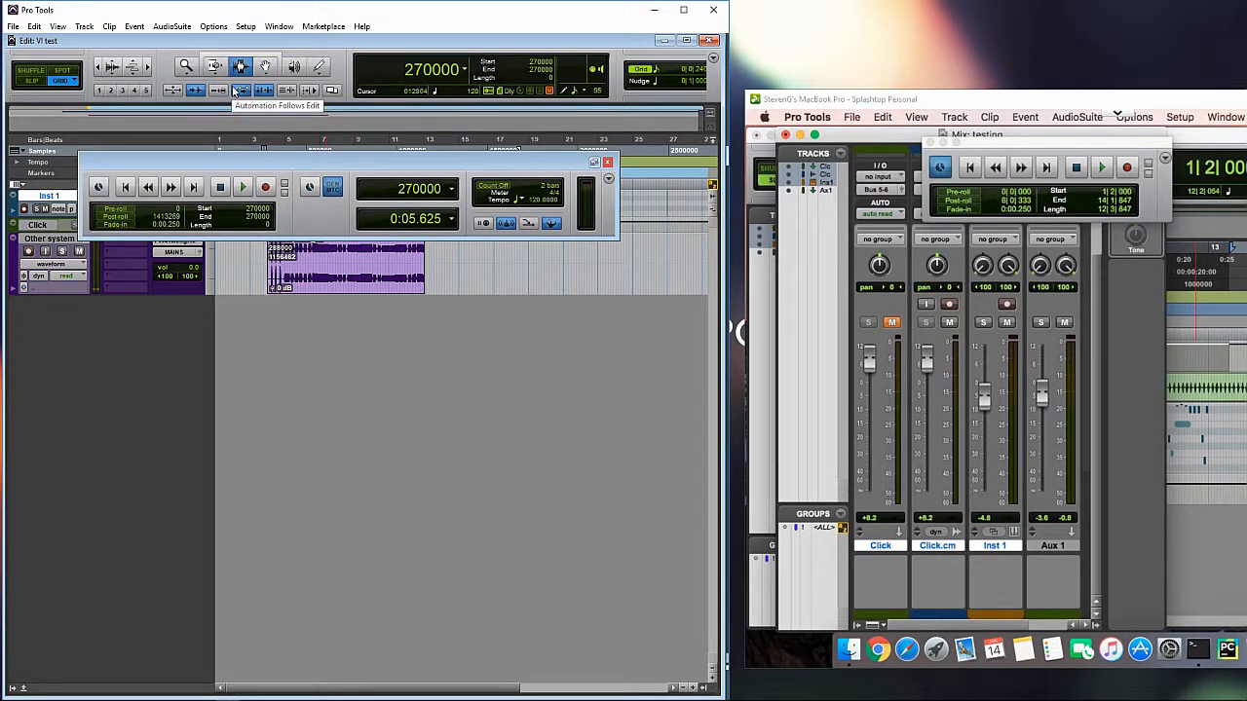
Open Setup > Session on the master and select its Session Start time value.
{"action": "left_click", "coordinate": [245, 27]}
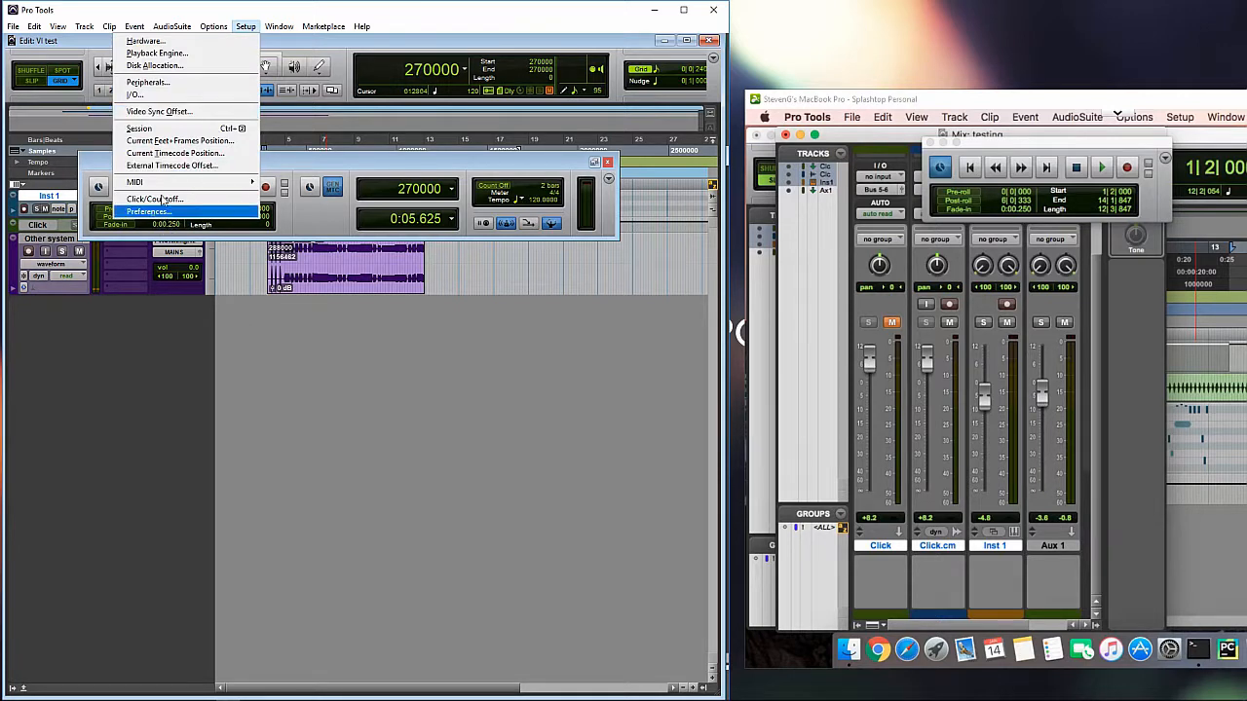
{"action": "mouse_move", "coordinate": [140, 128]}
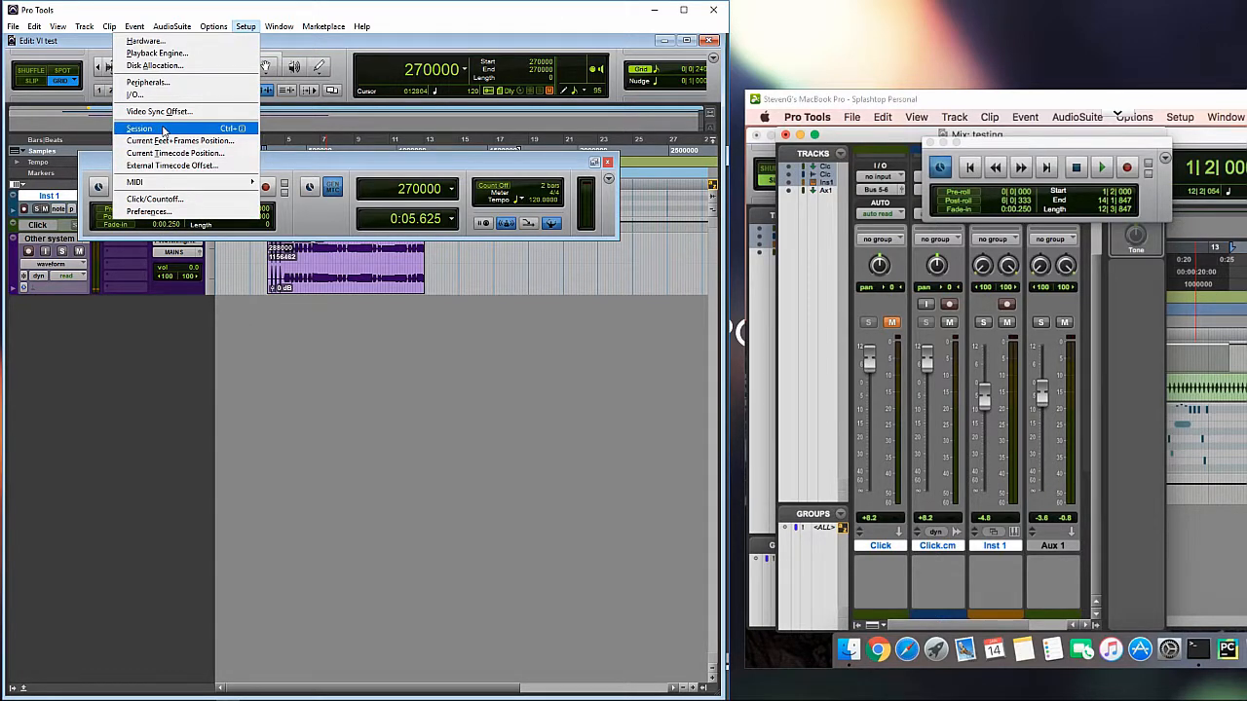
{"action": "left_click", "coordinate": [141, 129]}
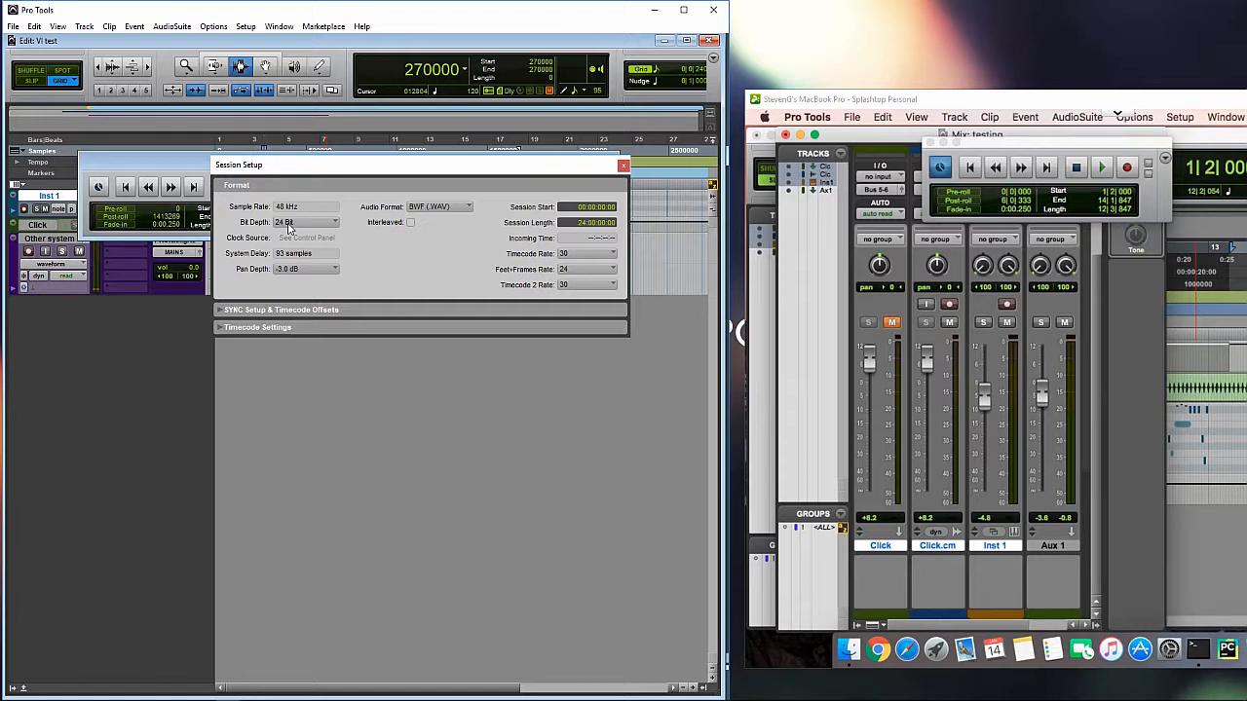
{"action": "mouse_move", "coordinate": [362, 297]}
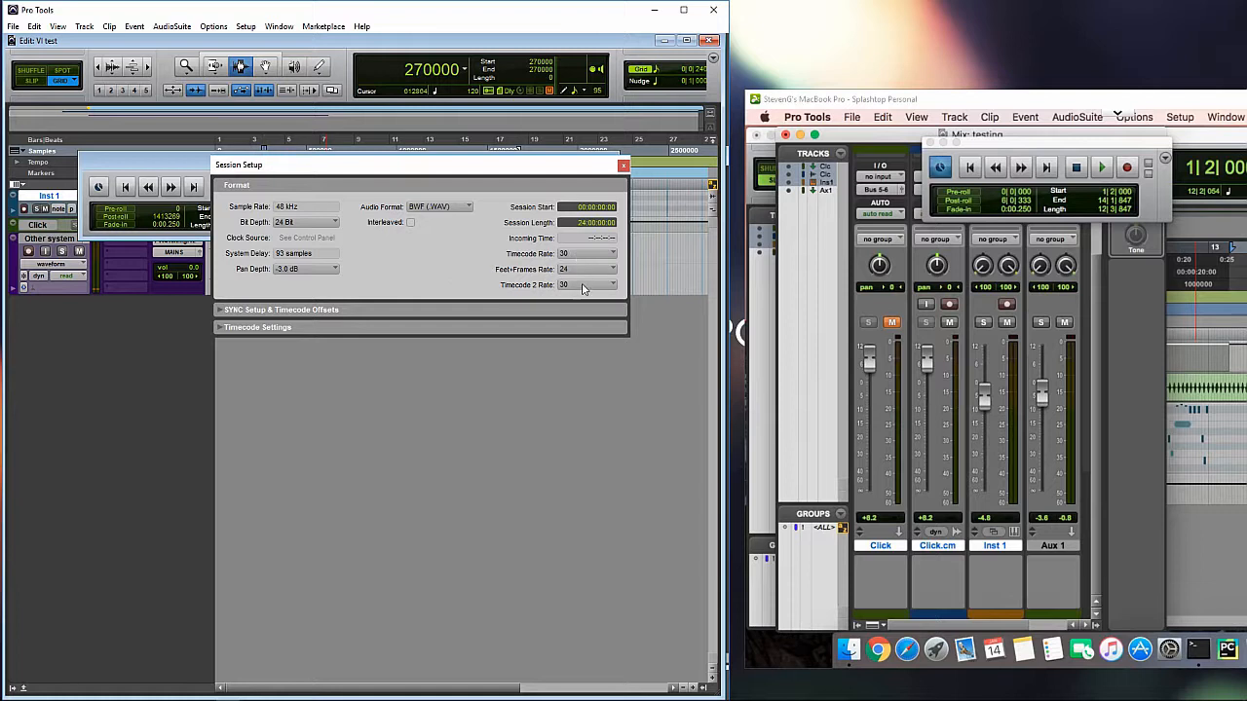
{"action": "mouse_move", "coordinate": [316, 212]}
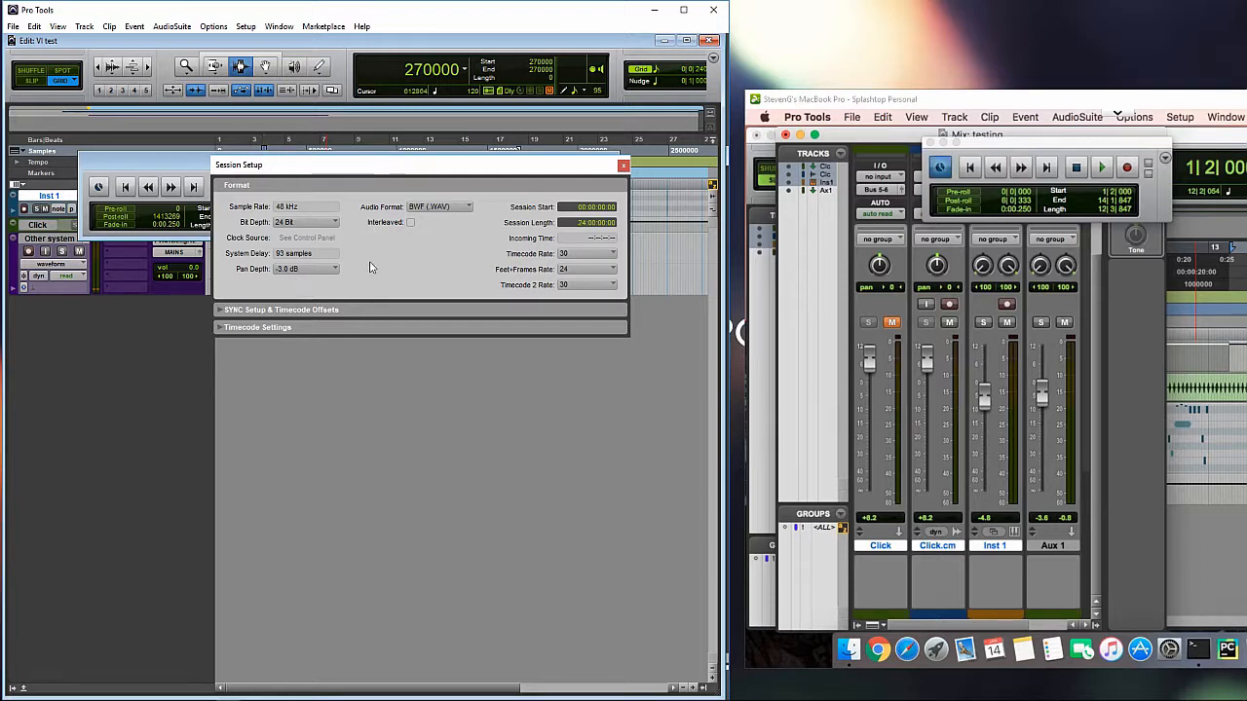
{"action": "mouse_move", "coordinate": [336, 232]}
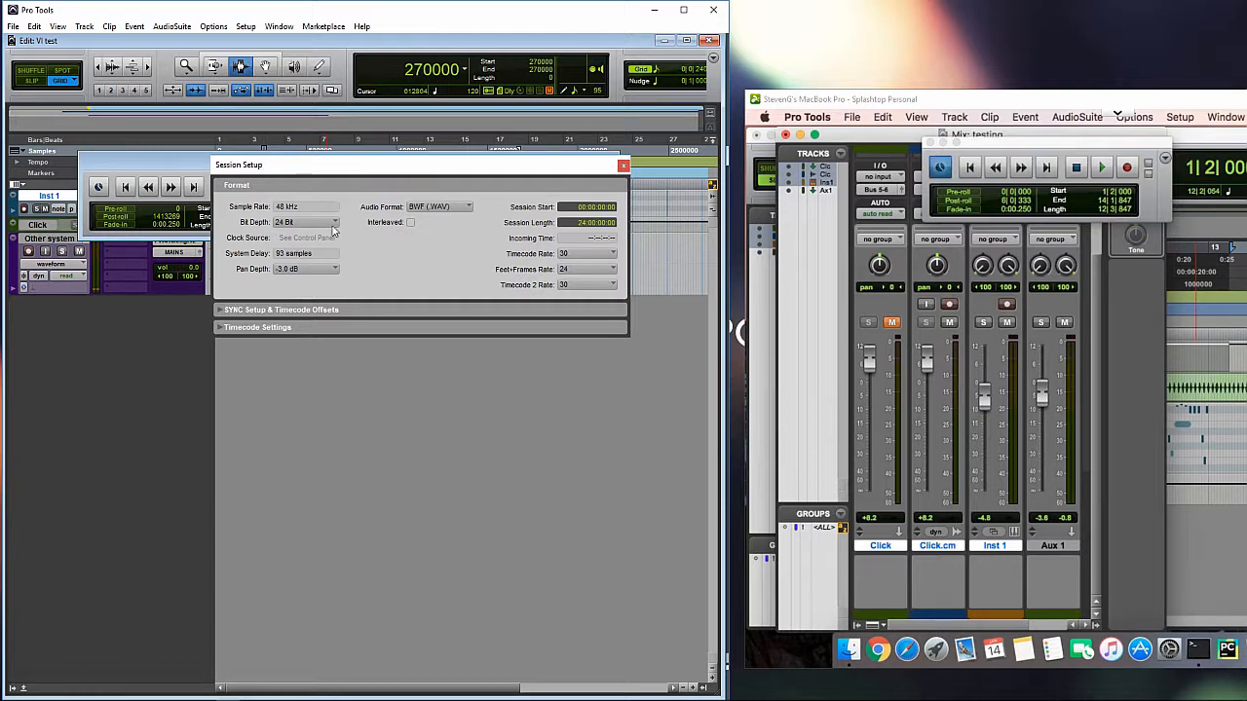
{"action": "mouse_move", "coordinate": [350, 218]}
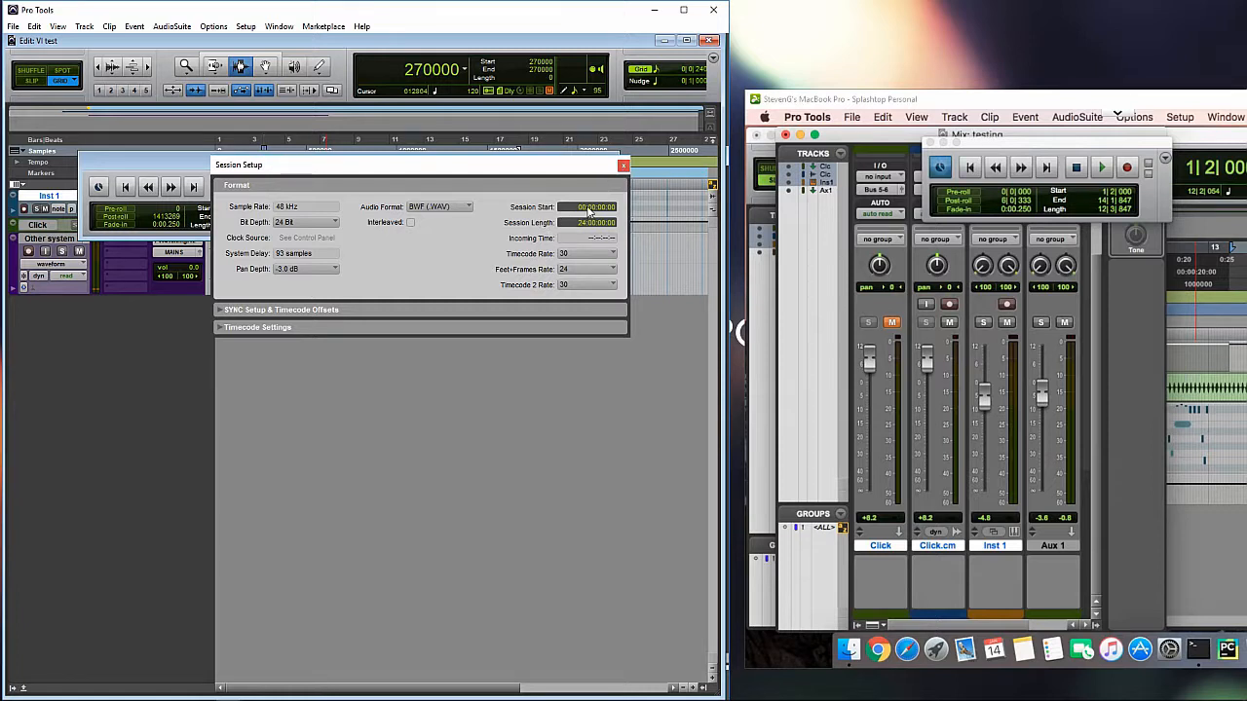
{"action": "left_click", "coordinate": [588, 207]}
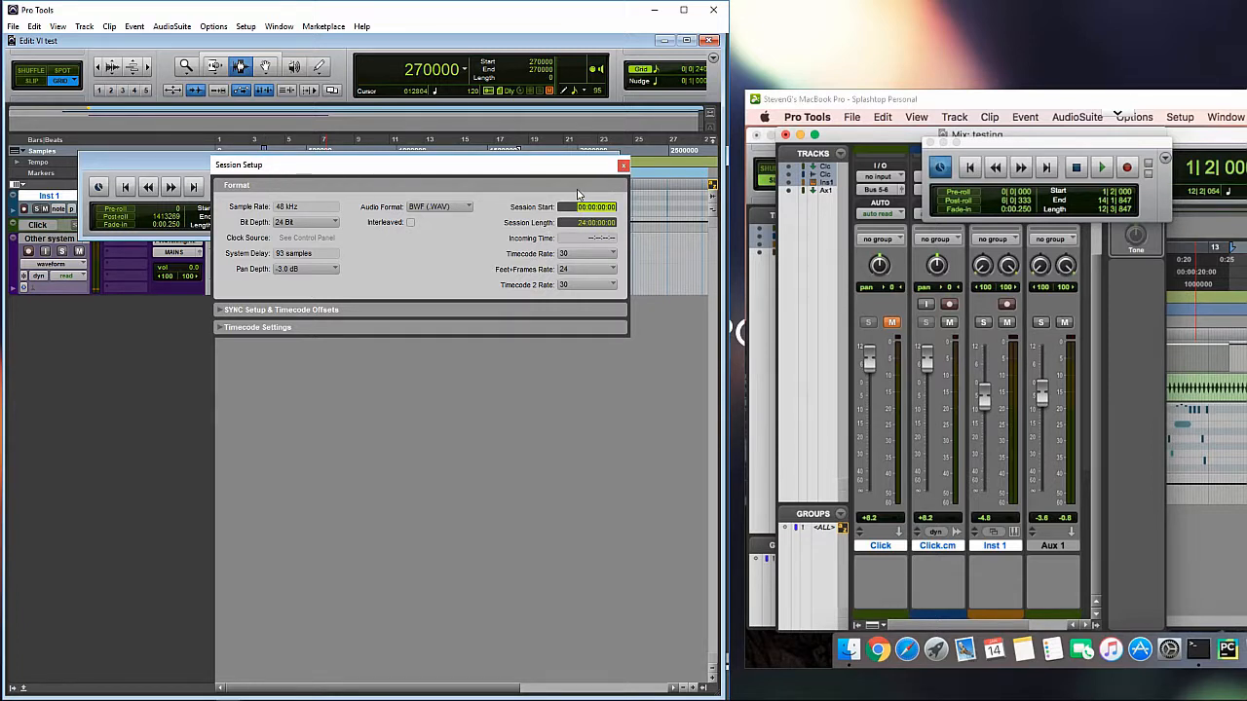